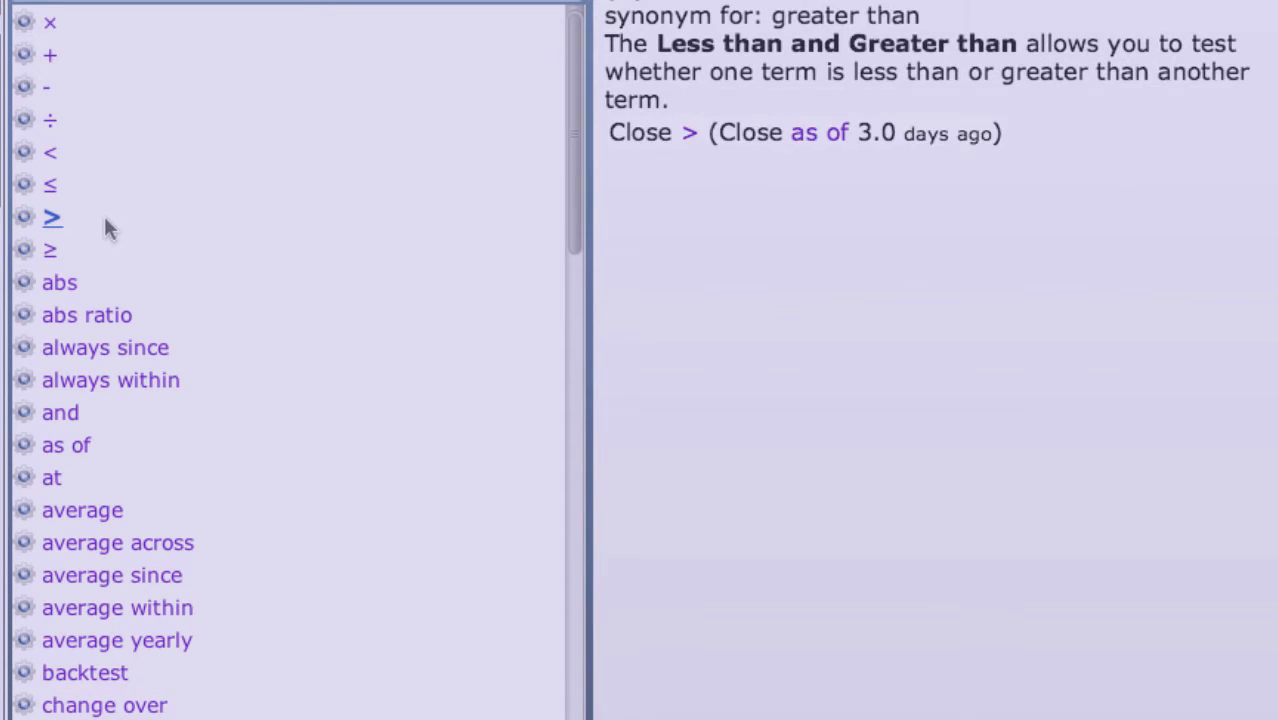
Step: Read the descriptions of the >, always since and always within operators
click(64, 282)
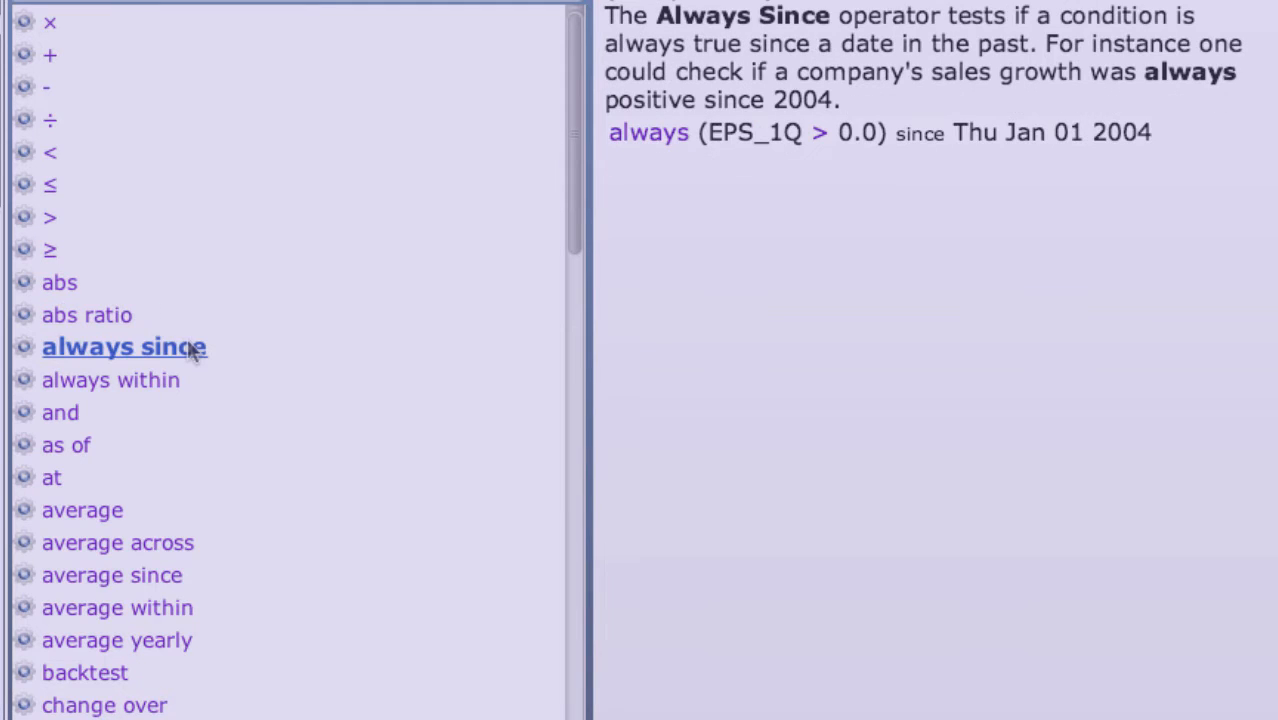
click(131, 378)
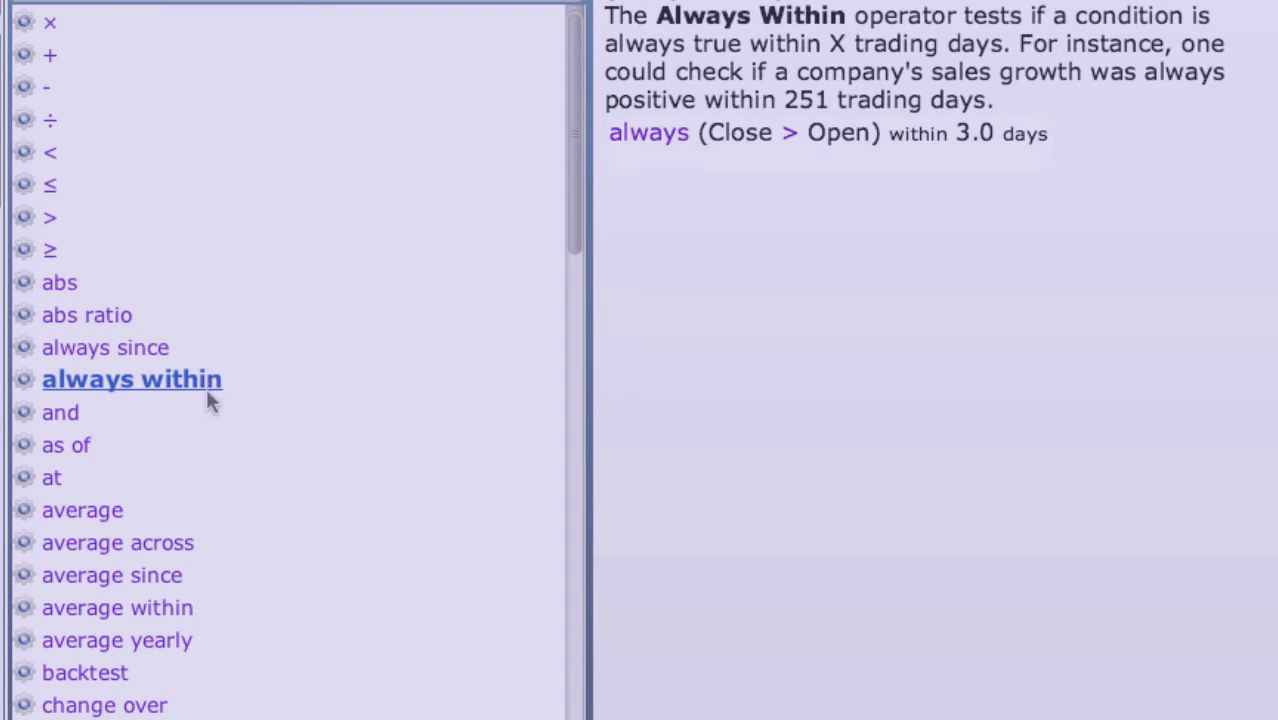
click(72, 444)
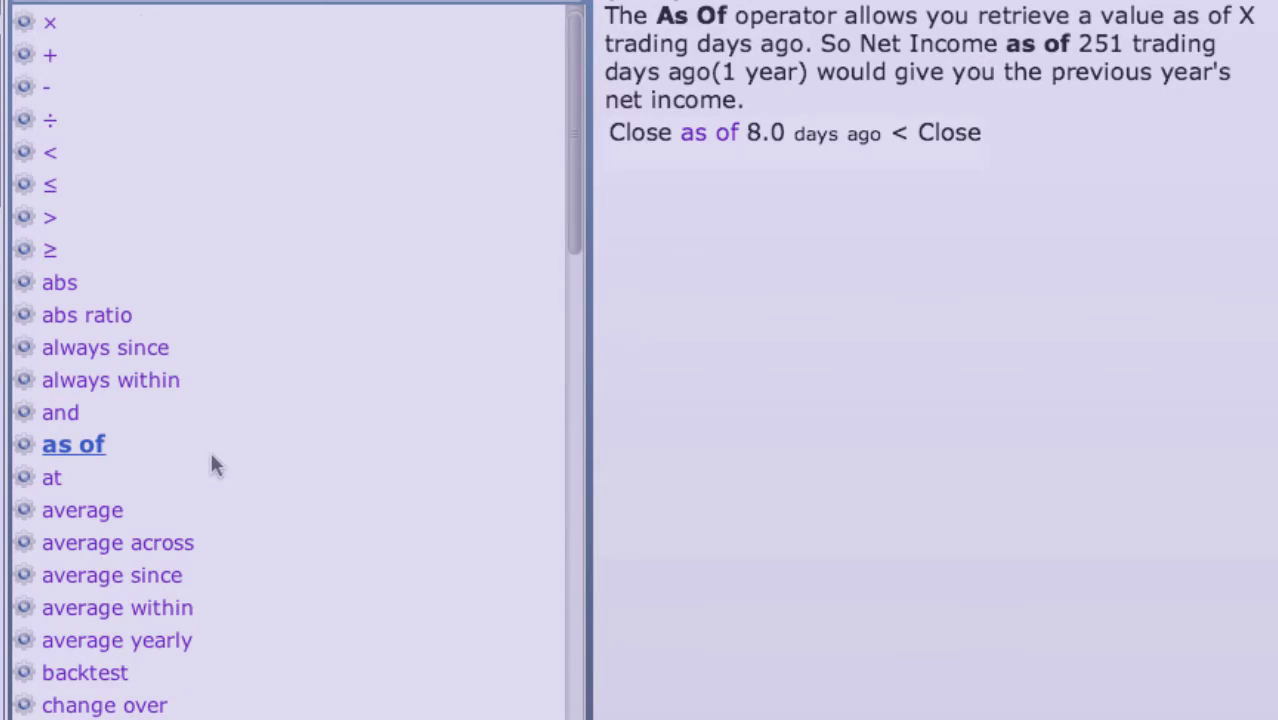
scroll(down, 3)
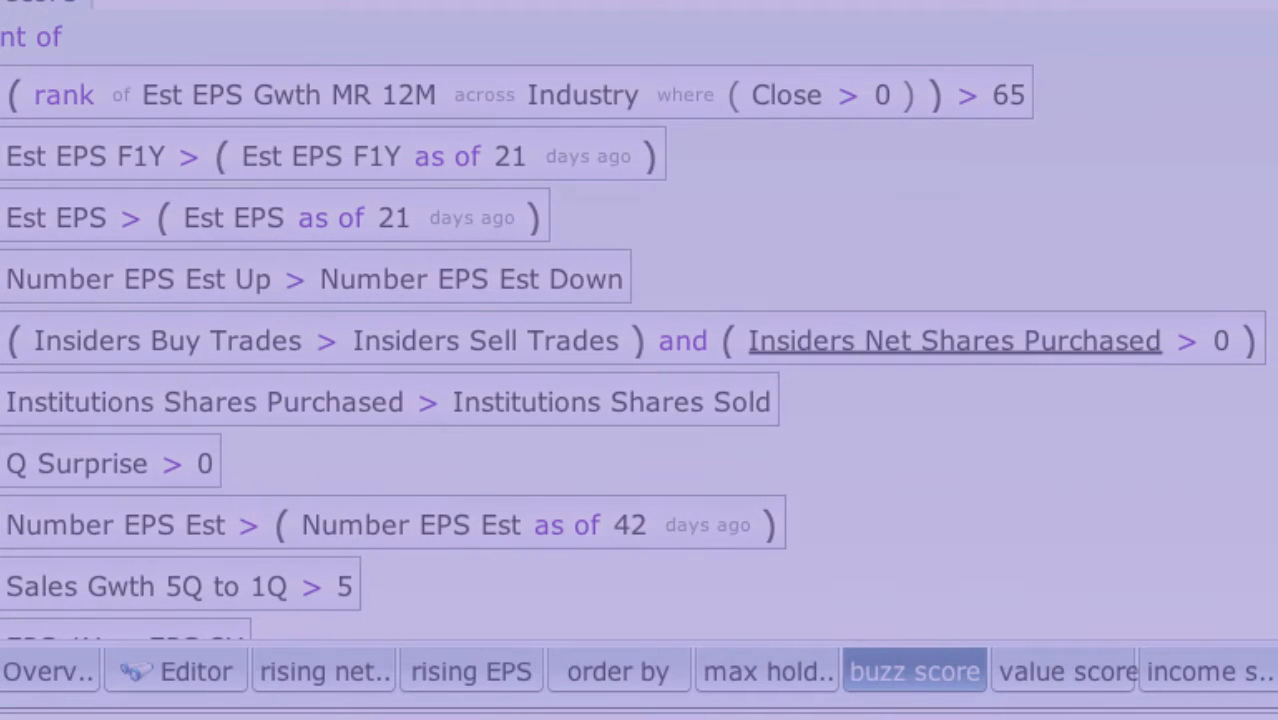
Step: View the terms of the buzz score and value score screeners
click(1057, 671)
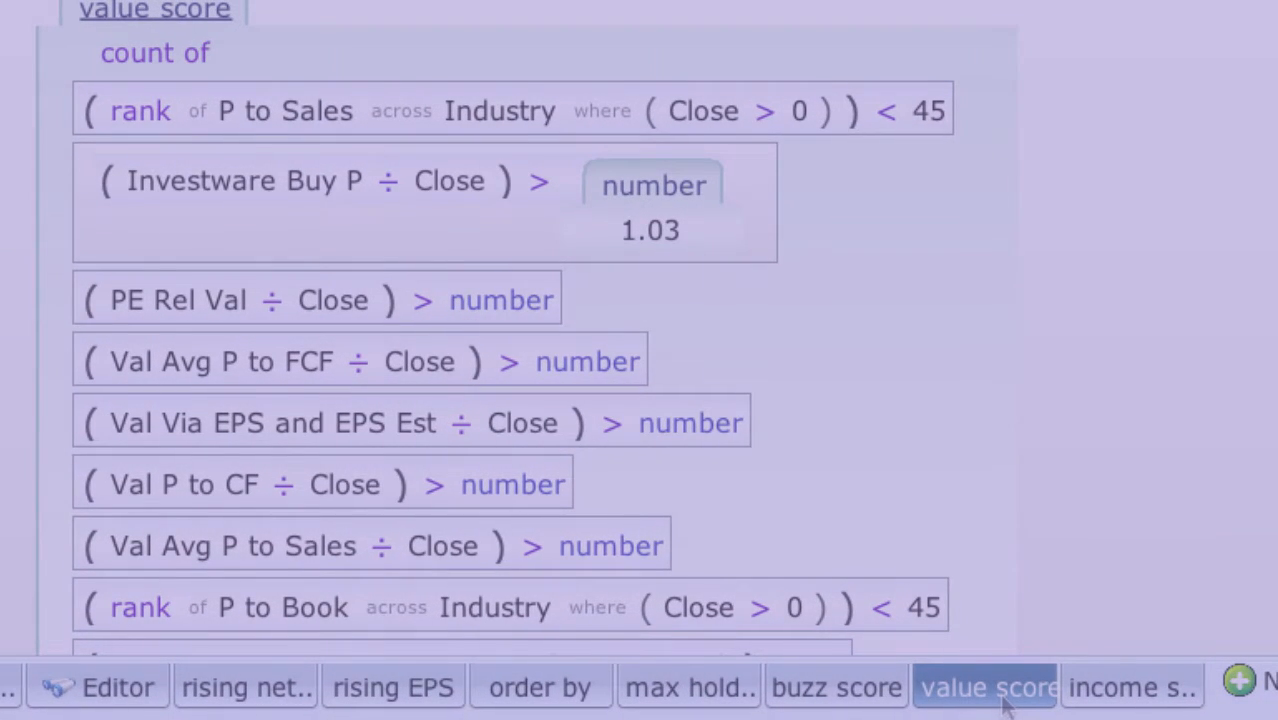
click(1130, 687)
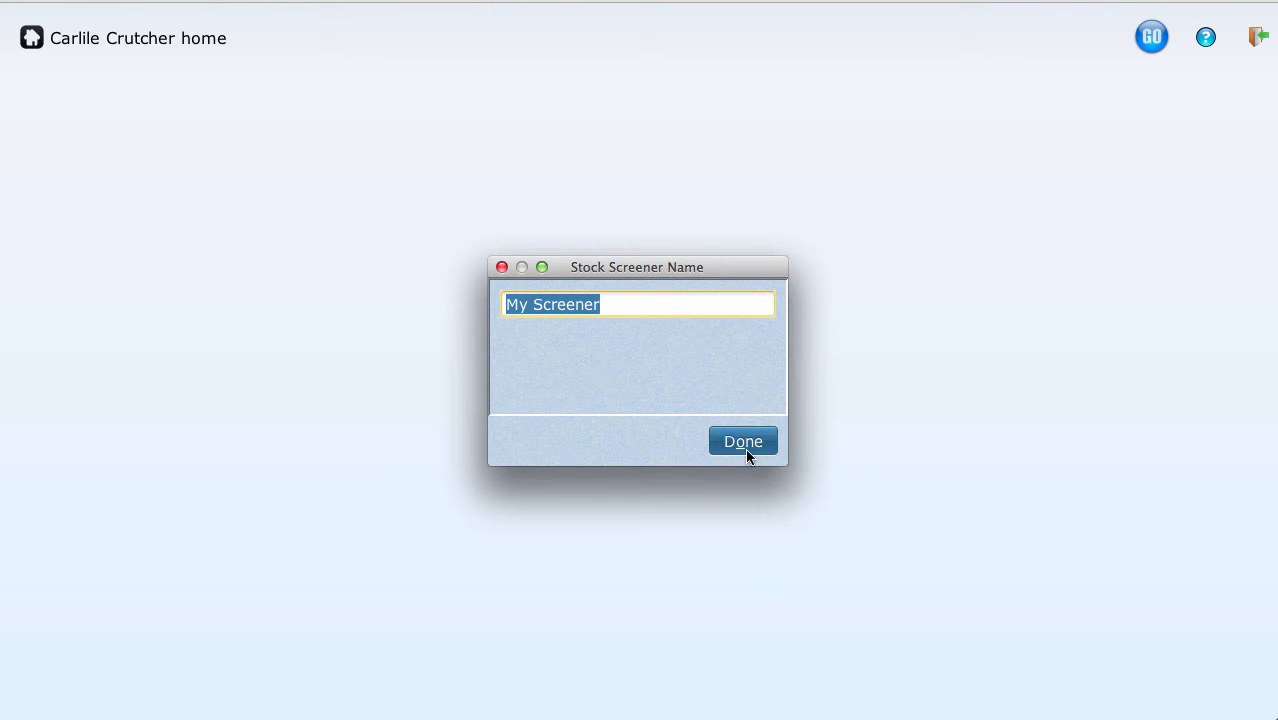
Step: Accept the name 'My Screener' and select the empty placeholder term
click(743, 441)
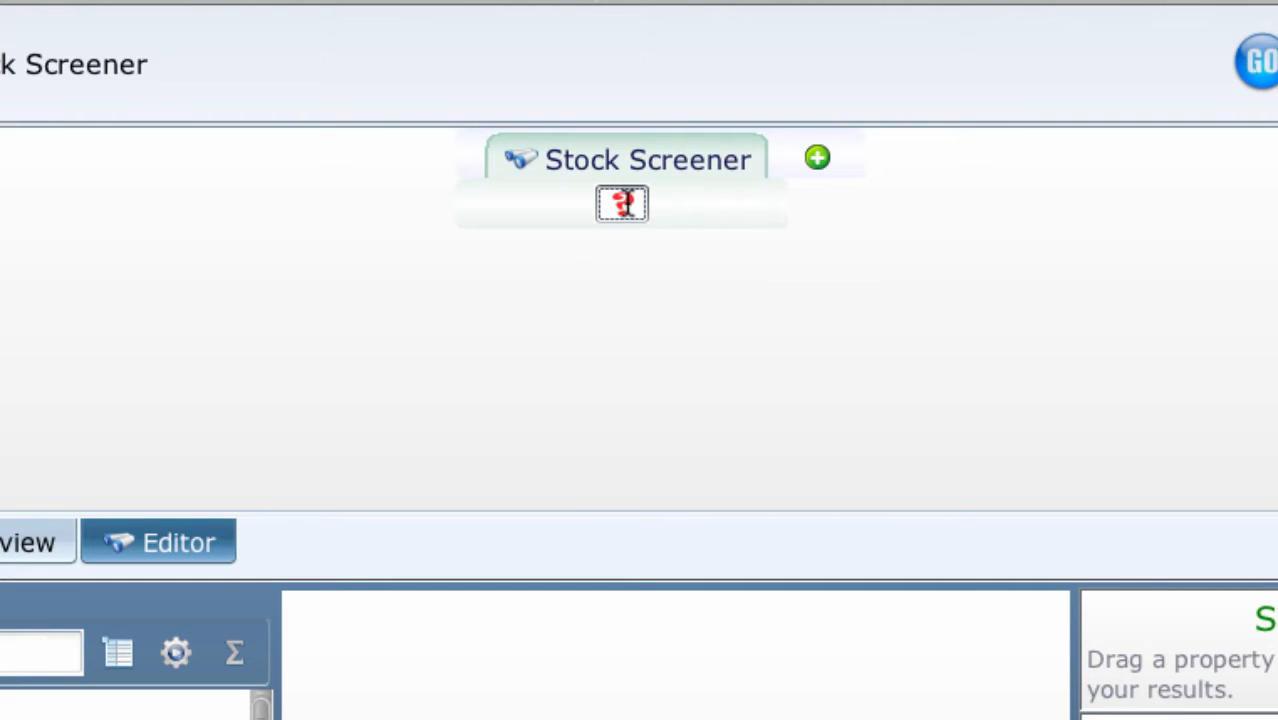
click(622, 204)
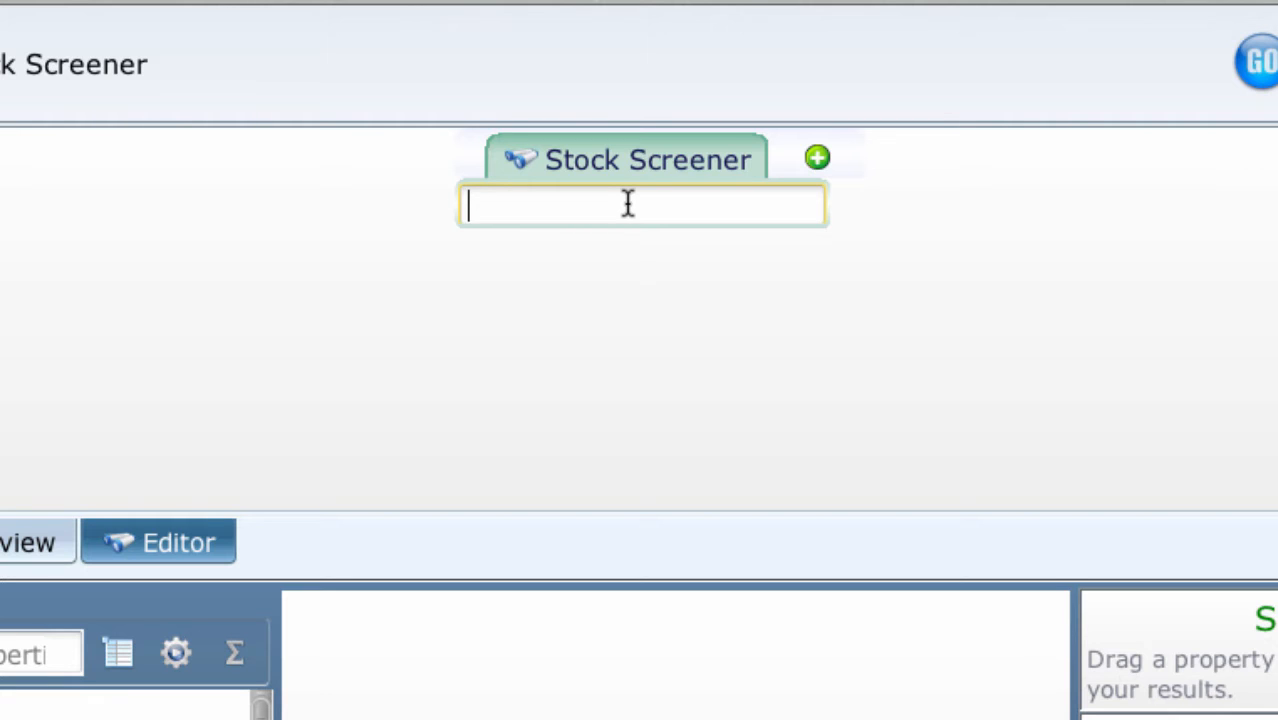
Step: Use Add content > Add operator on the empty term
right_click(628, 205)
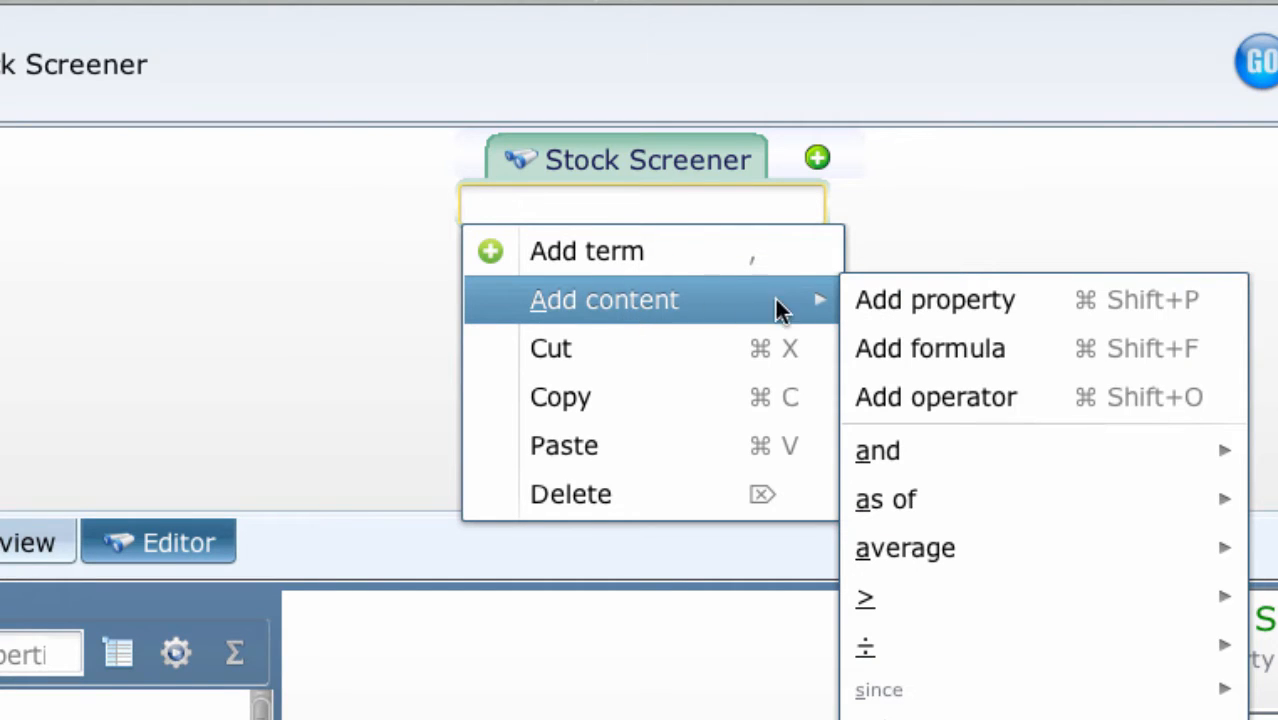
mouse_move(935, 397)
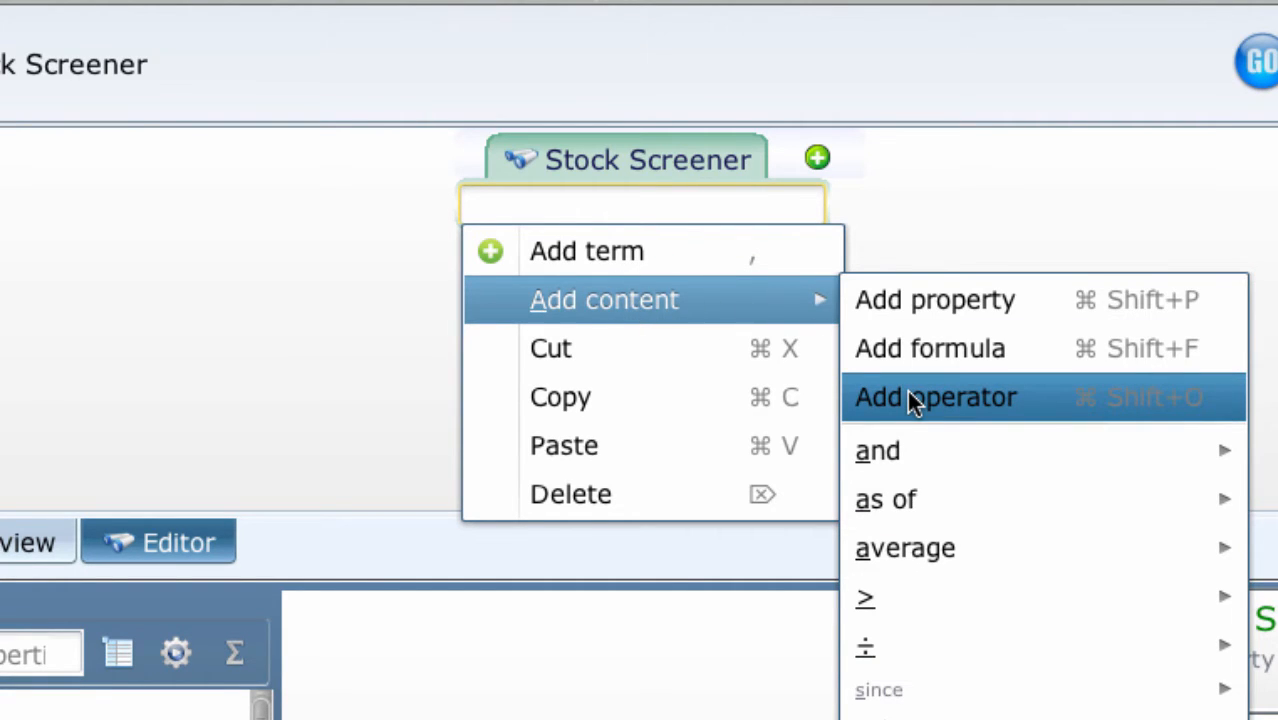
click(935, 397)
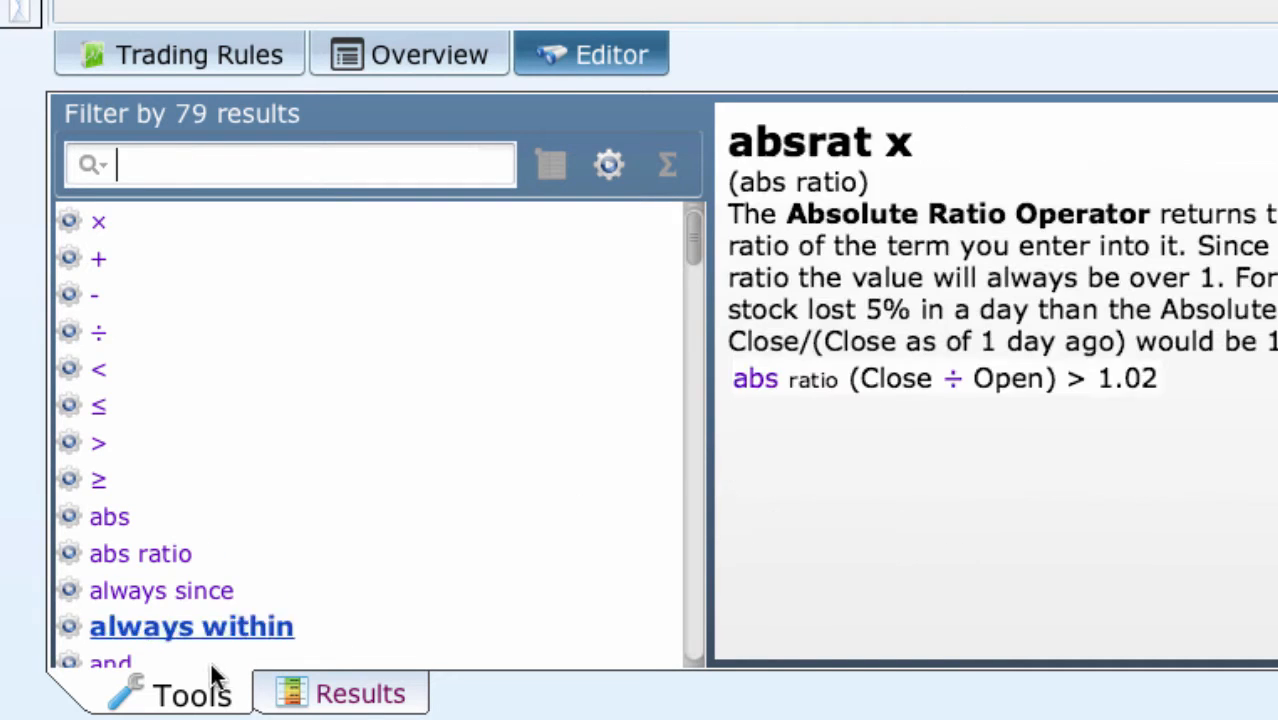
Step: Compare the ÷, <, and ≤ operator descriptions, ending on less than
click(110, 662)
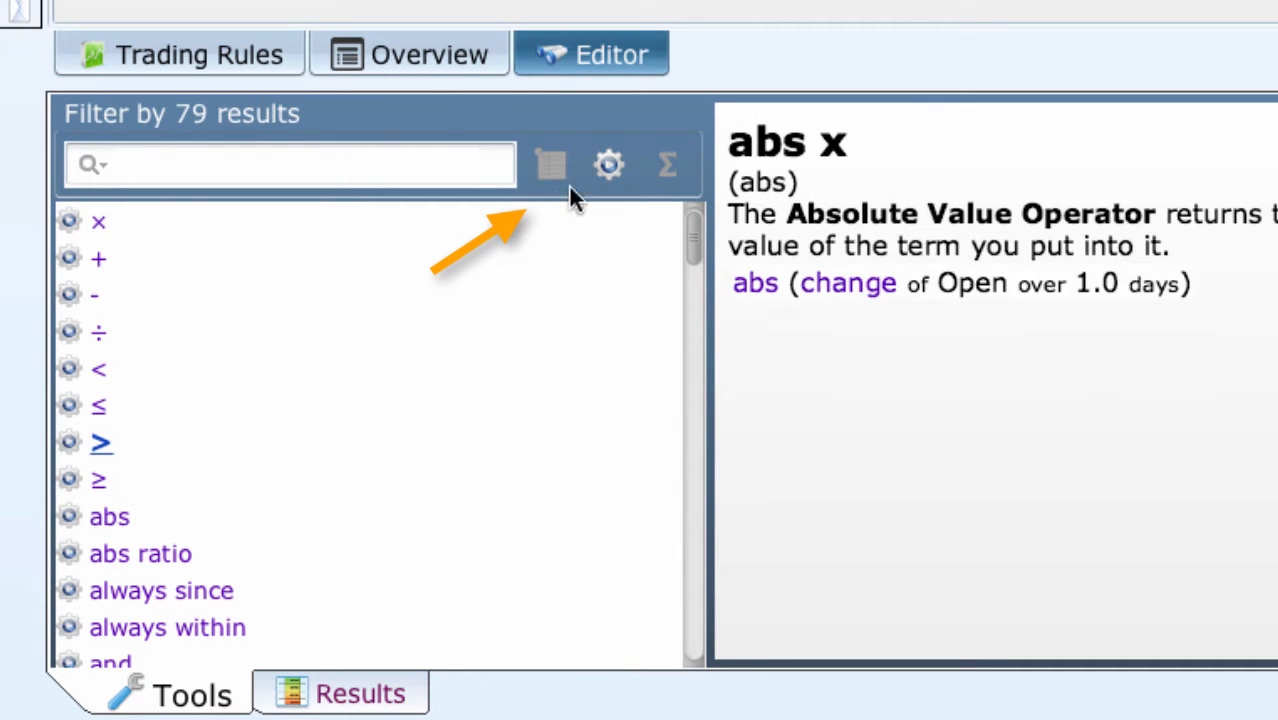
click(609, 165)
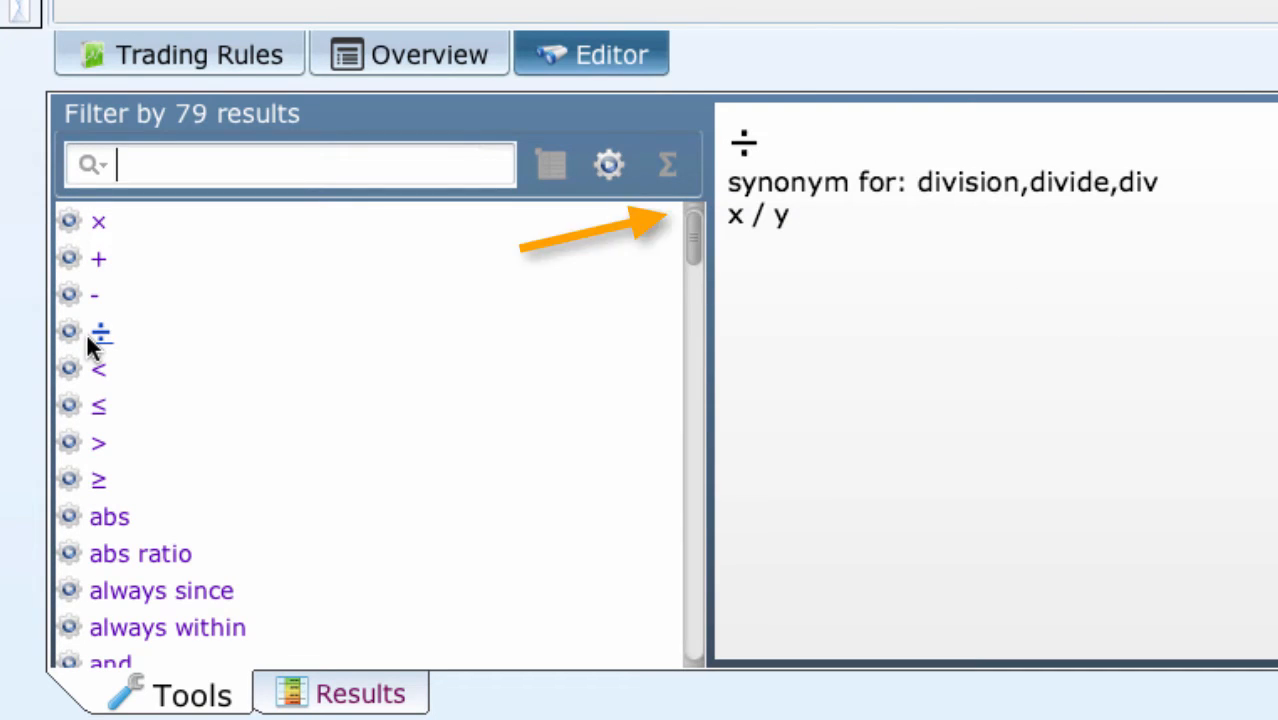
click(98, 368)
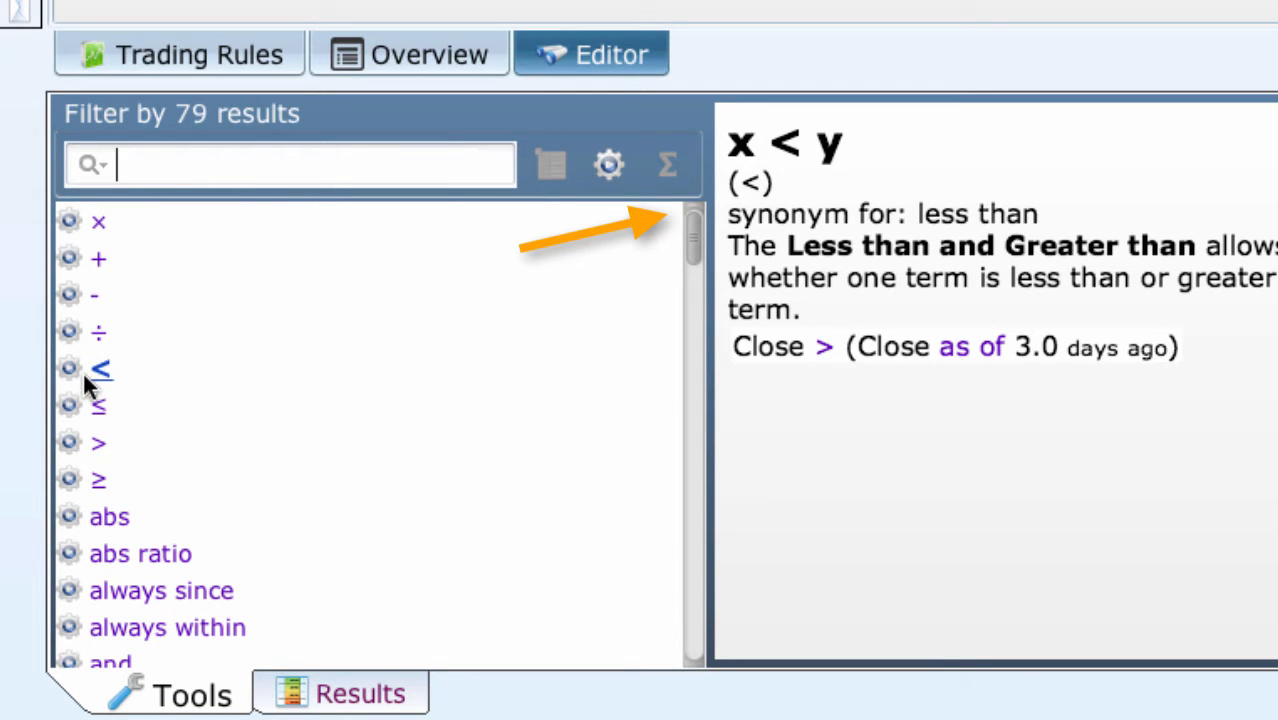
click(98, 405)
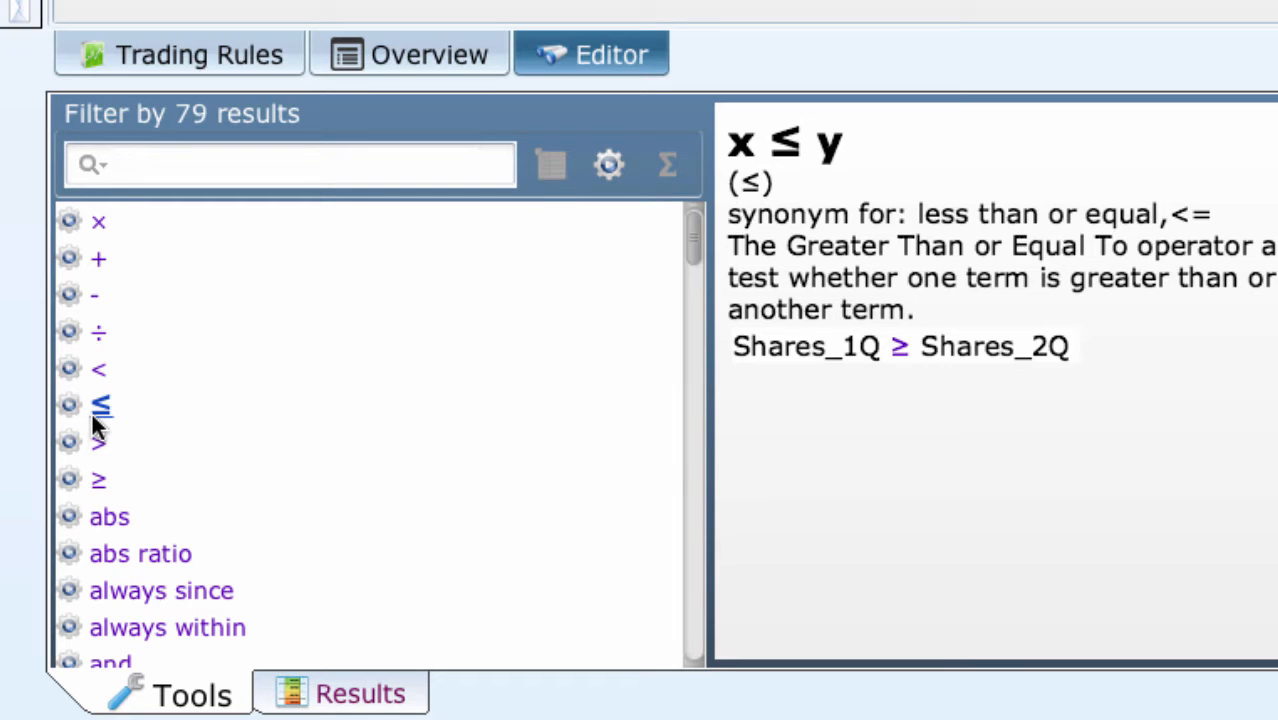
click(98, 368)
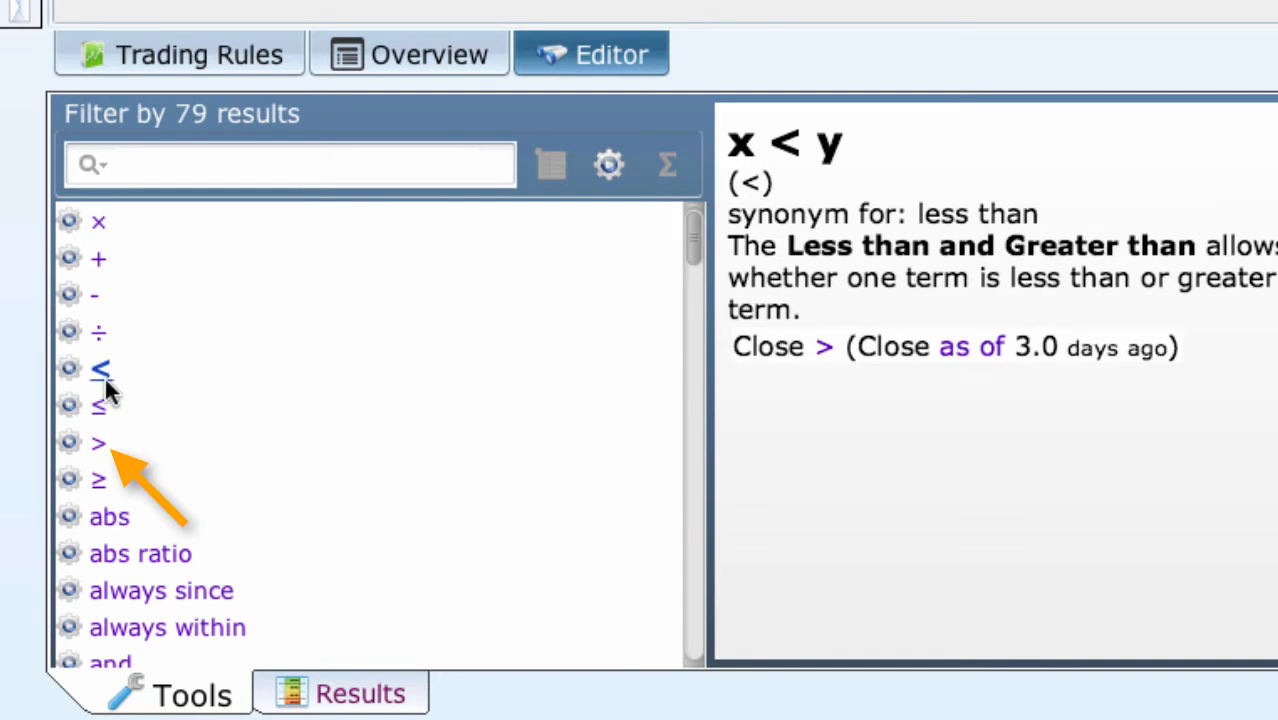
click(98, 443)
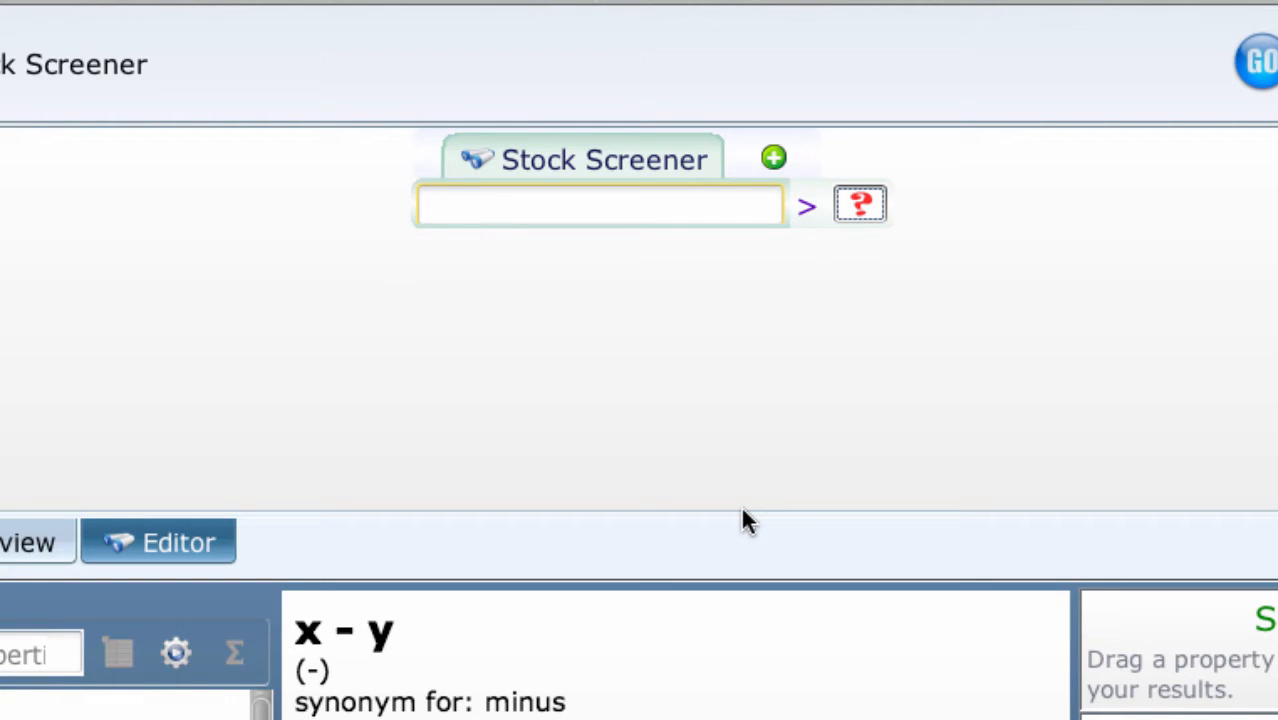
Step: Insert x * y on the comparison's left side via 'mu' autocomplete
click(600, 205)
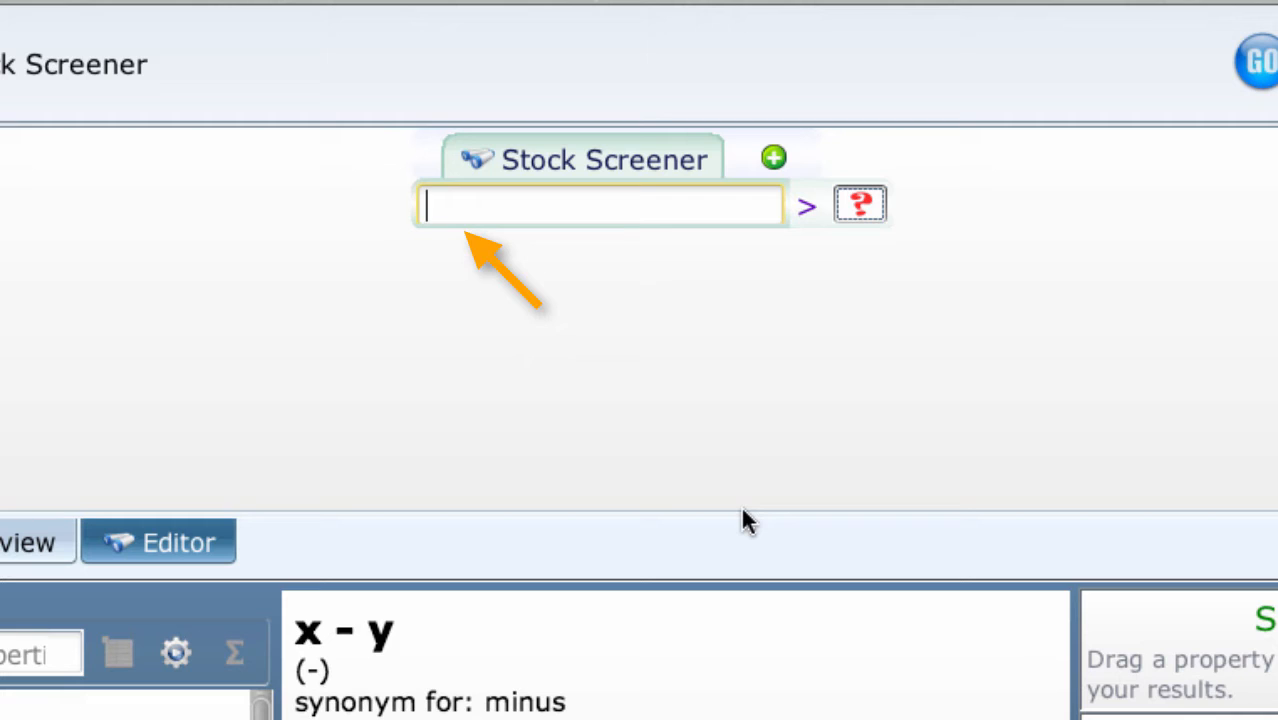
text(m)
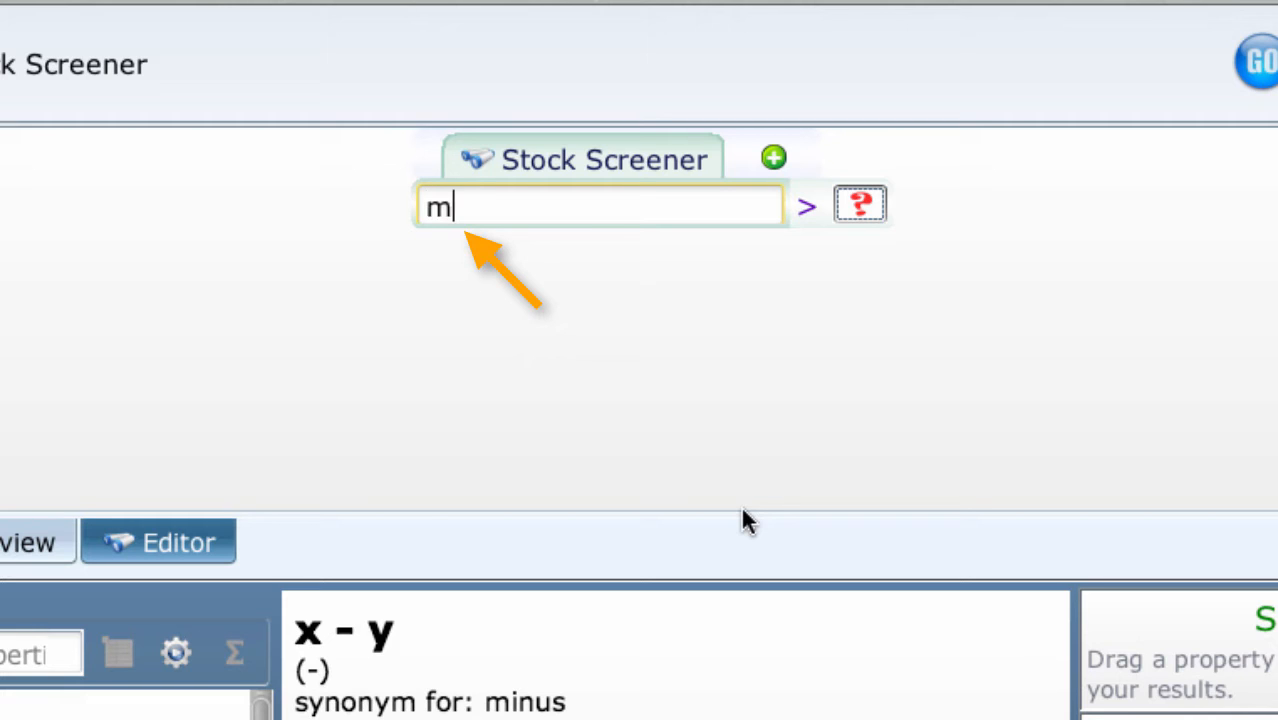
text(u)
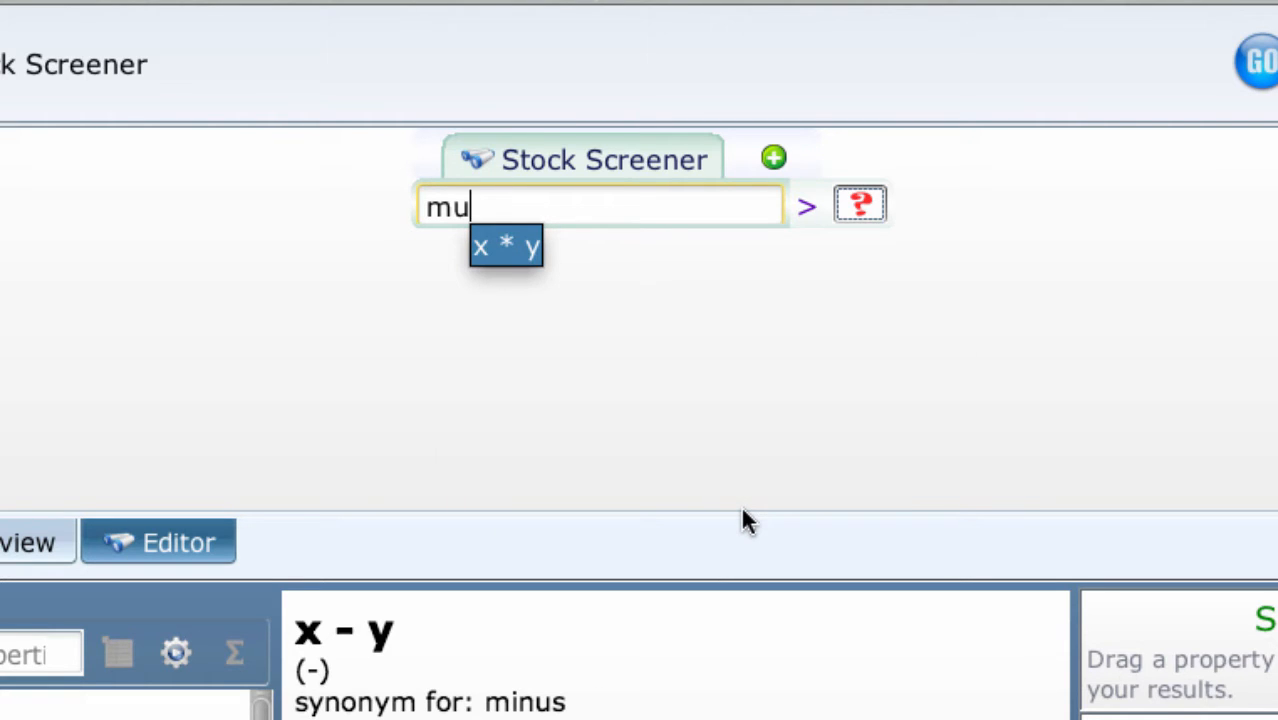
mouse_move(770, 558)
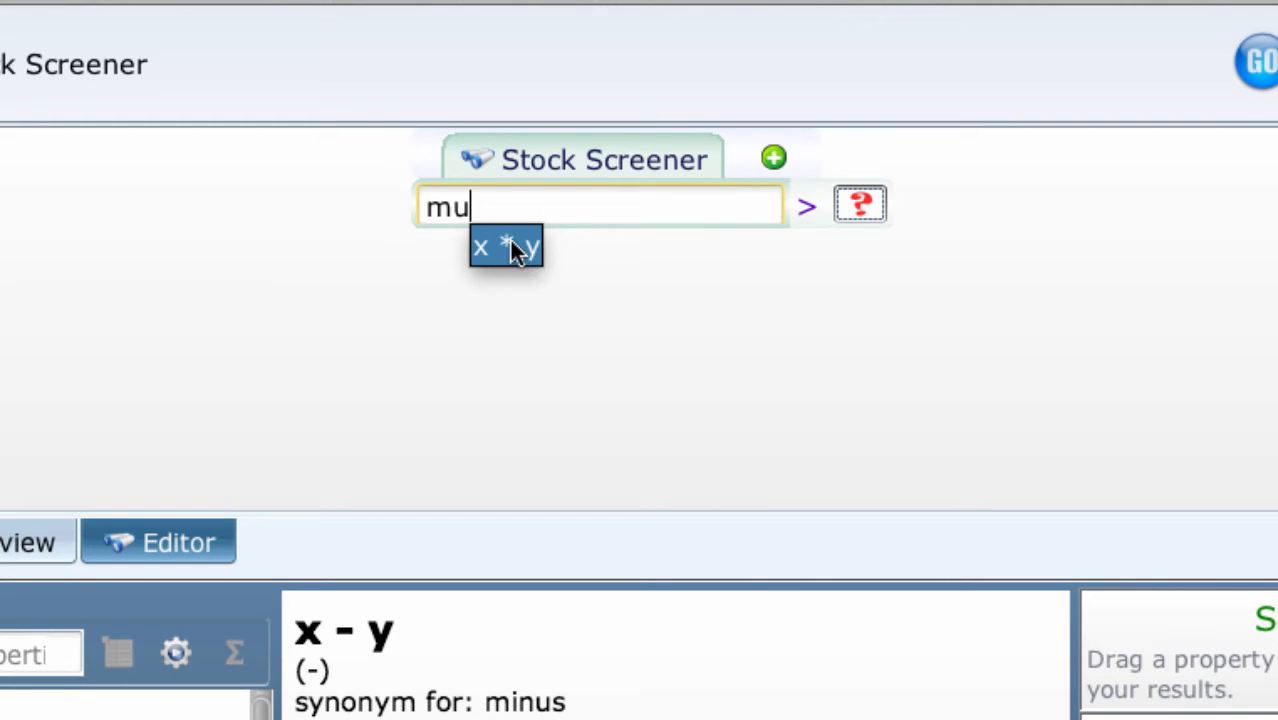
click(505, 247)
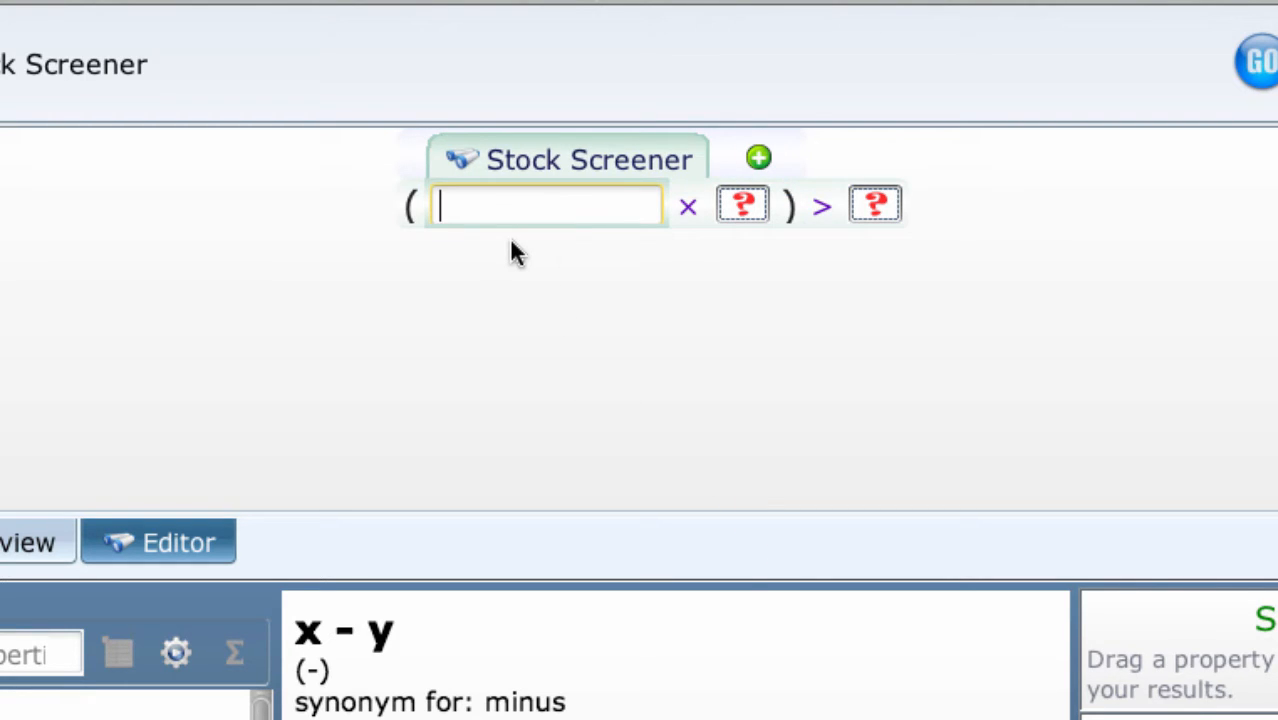
Step: Re-enter multiplication with '*' and look up × in the operator list
click(688, 205)
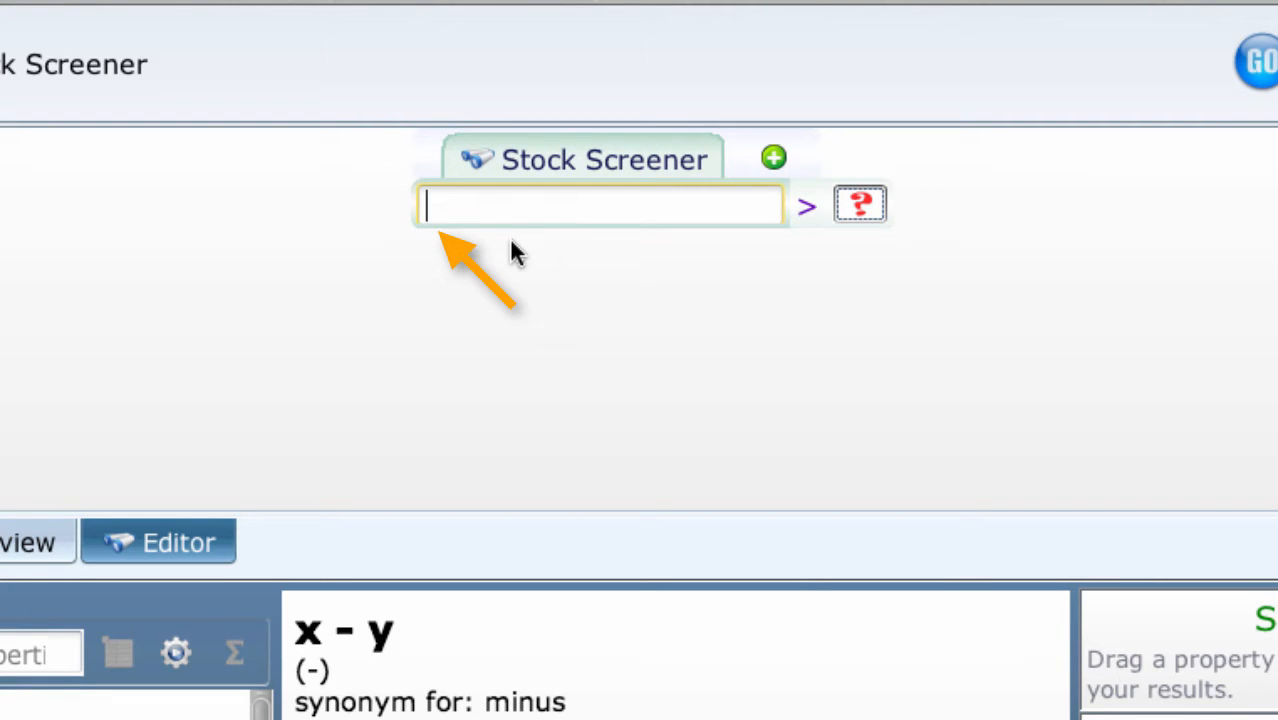
text(*)
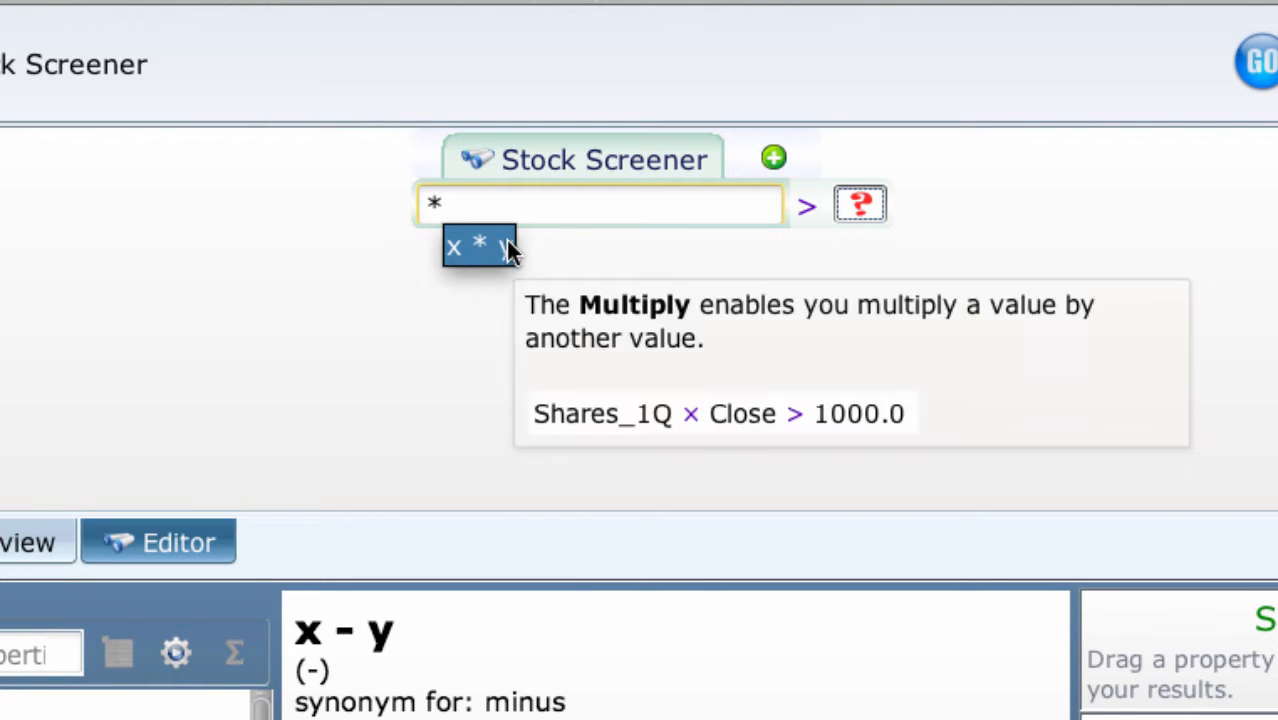
click(478, 246)
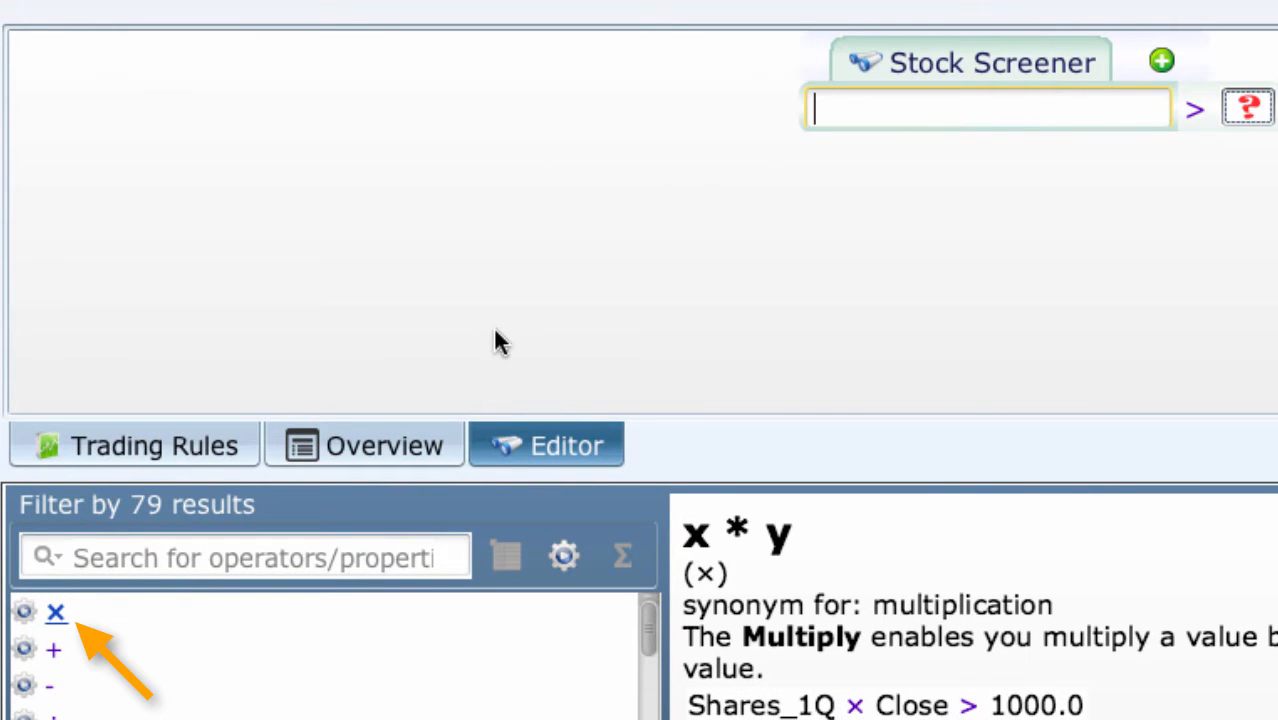
mouse_move(75, 575)
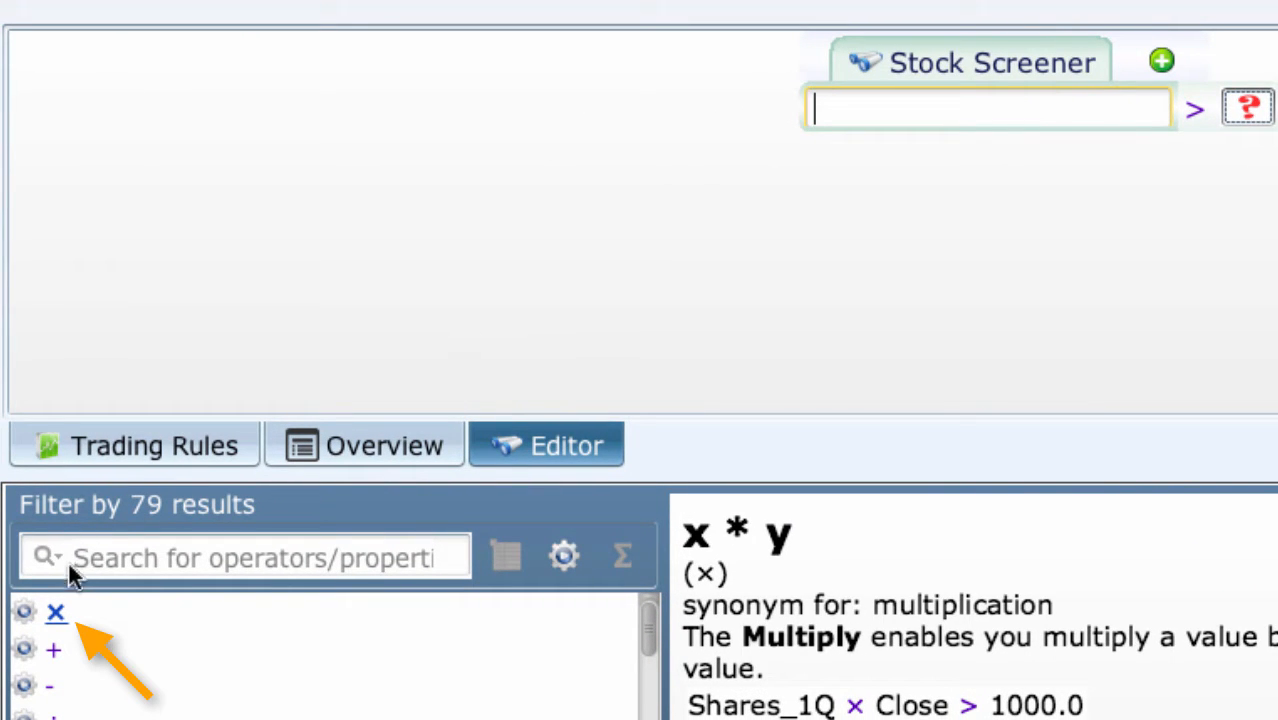
click(56, 612)
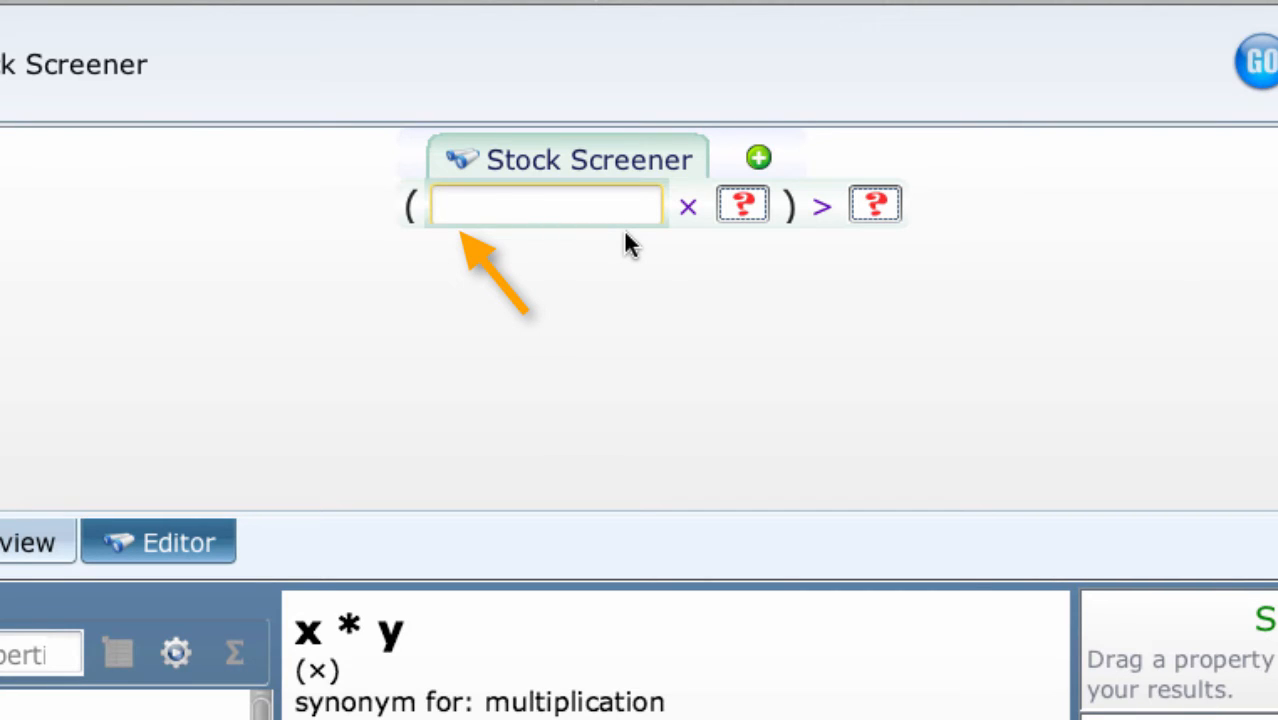
Step: Wrap the multiplication's first operand in an addition, giving (blank + ?) × ?
text(+)
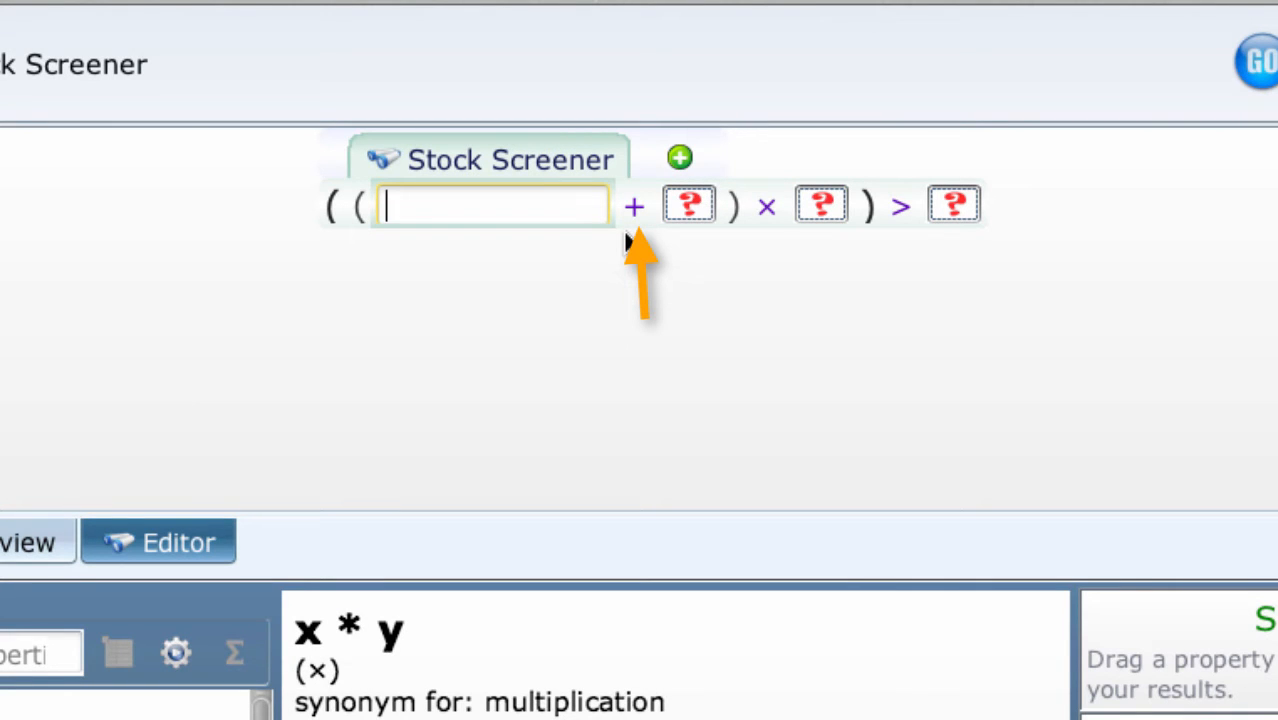
mouse_move(765, 240)
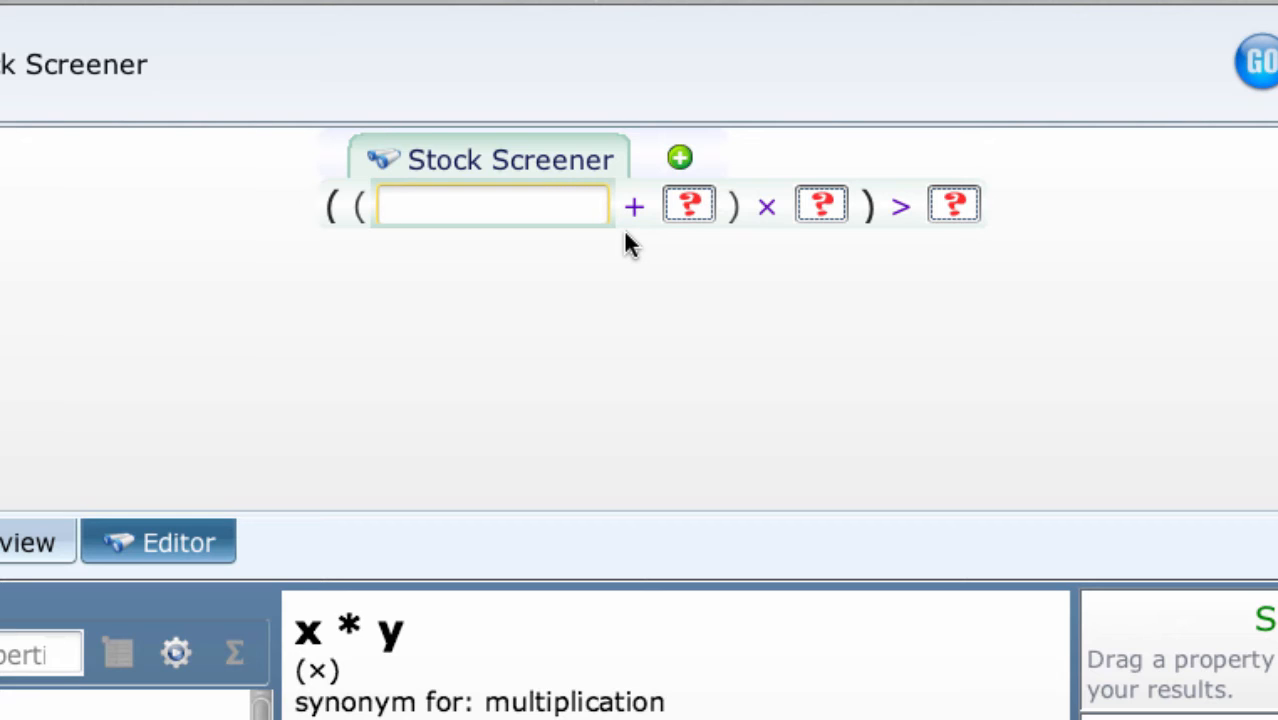
click(490, 205)
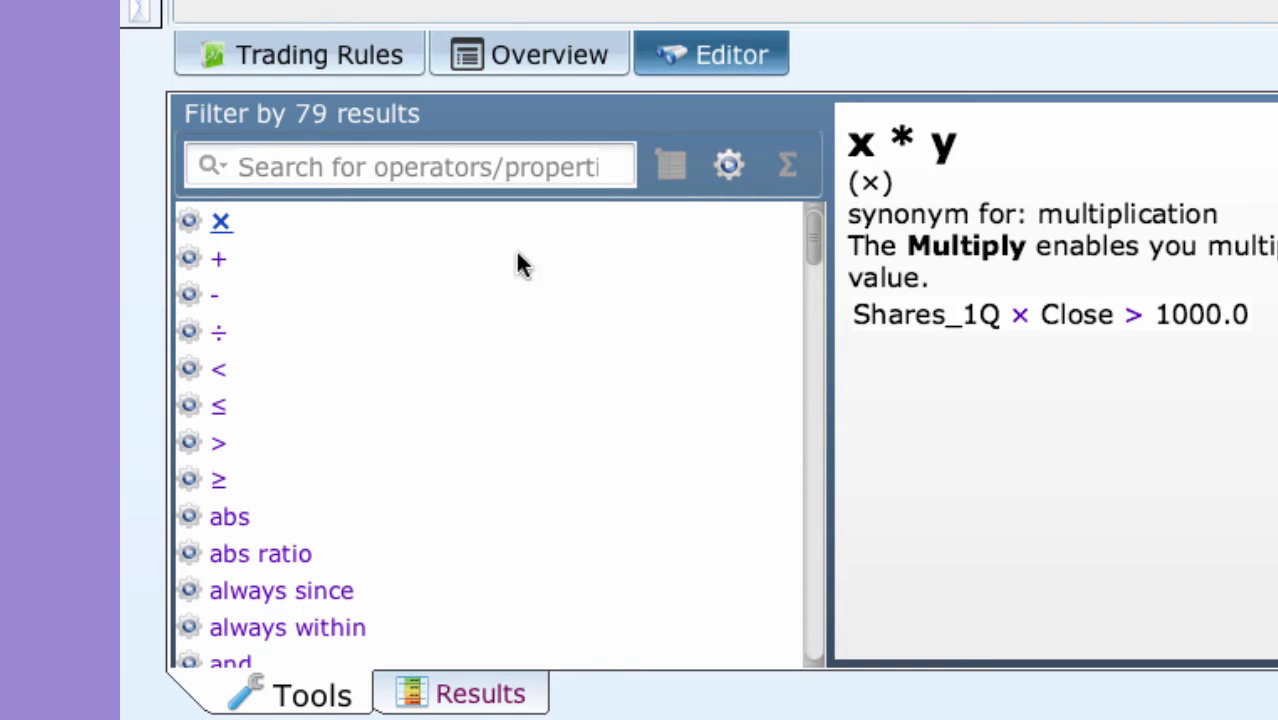
Step: Show the × operator's description and example in the Tools panel
click(230, 517)
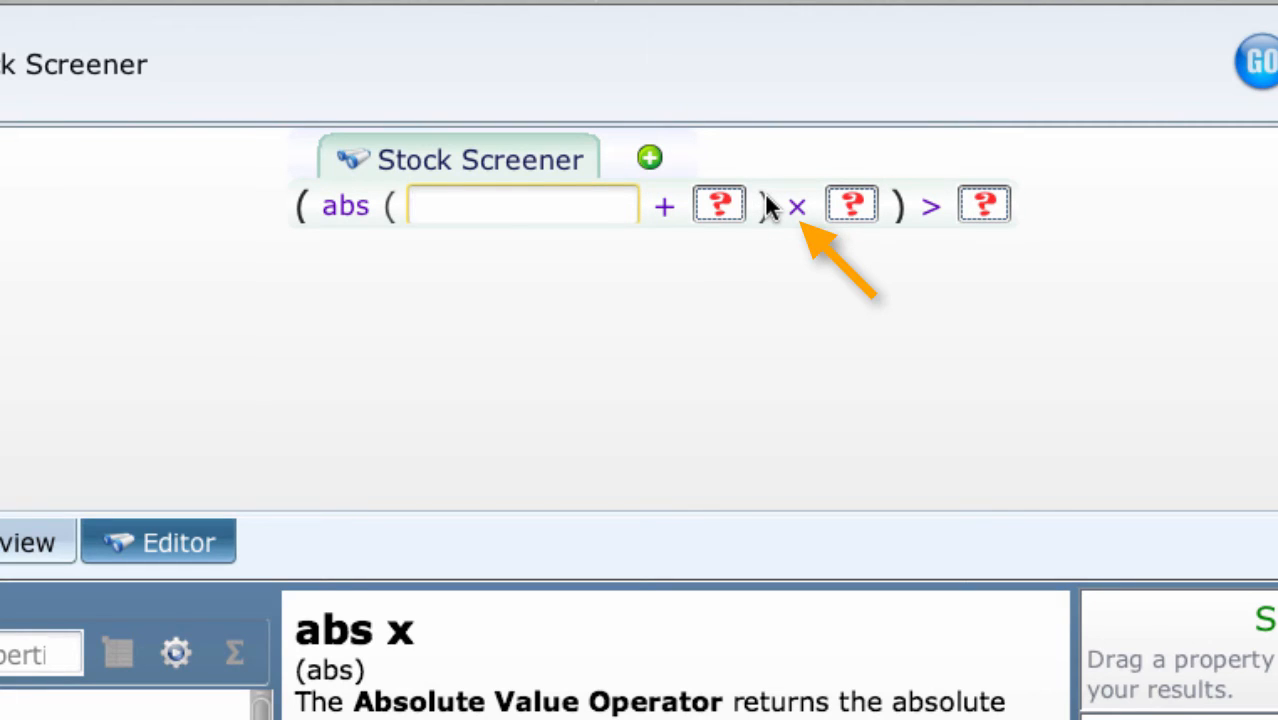
click(522, 205)
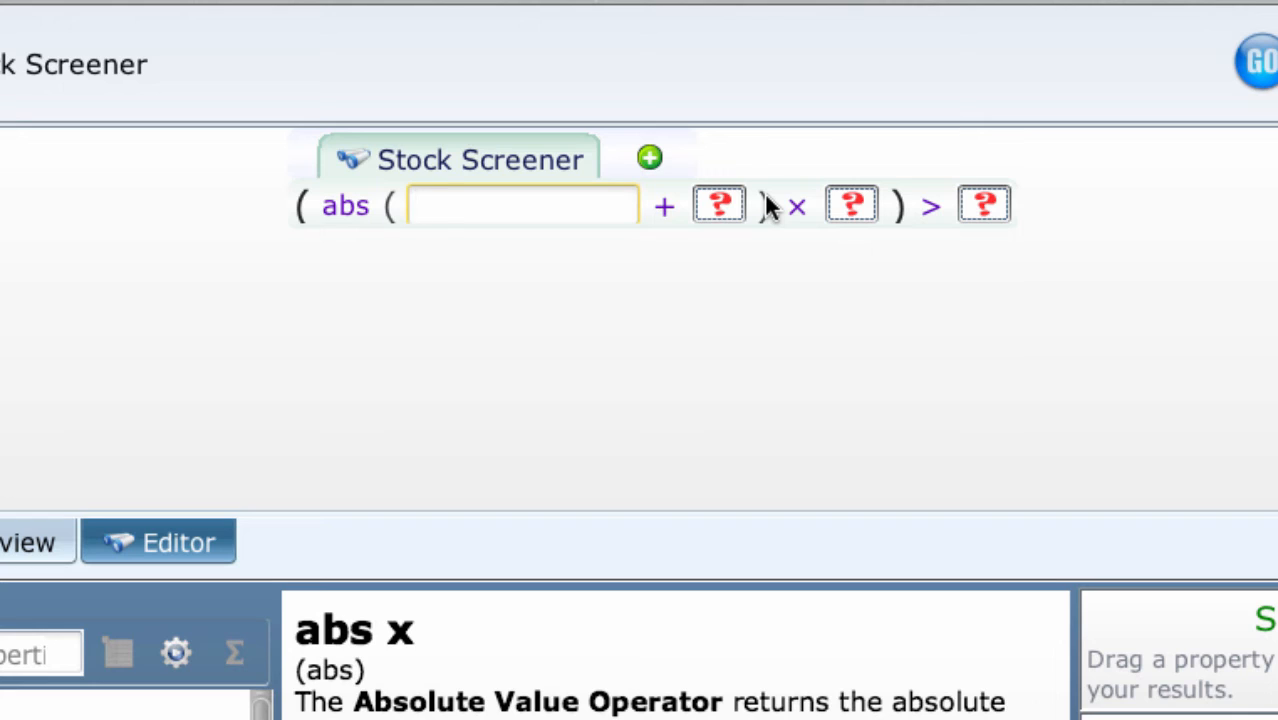
Step: Select the right-hand placeholder of > for an 'as of n days ago' term
click(522, 205)
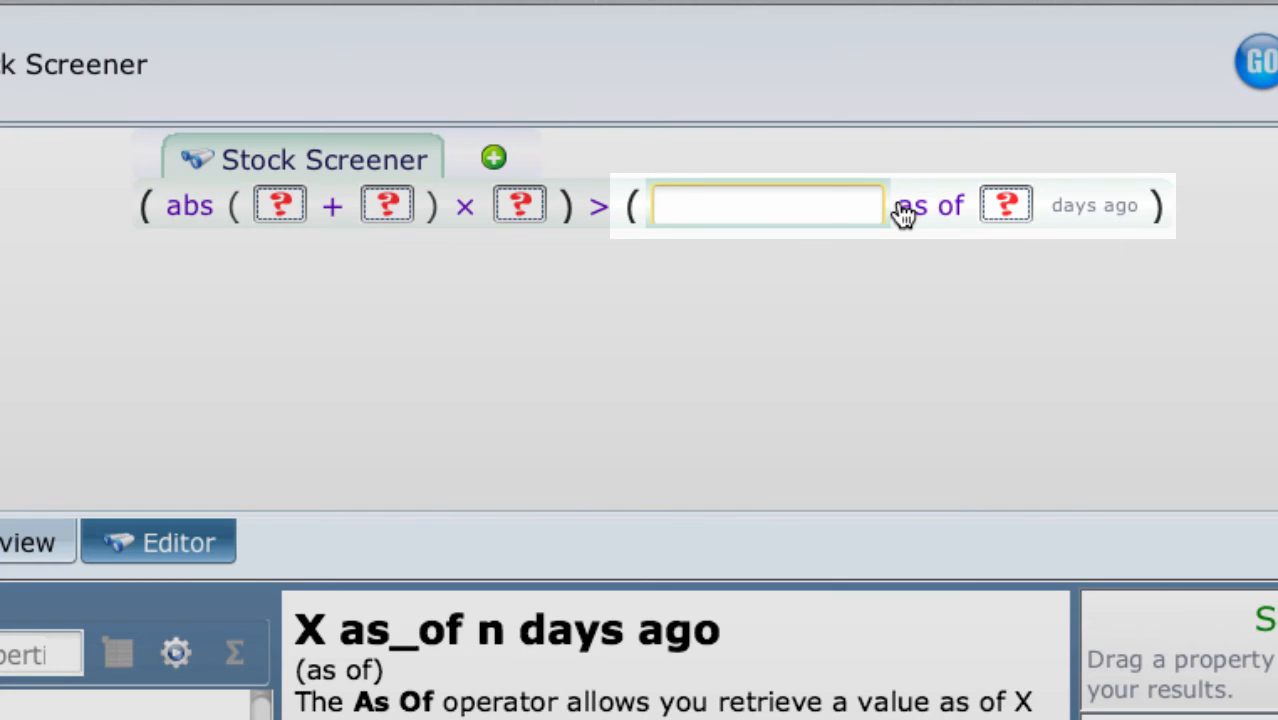
click(767, 205)
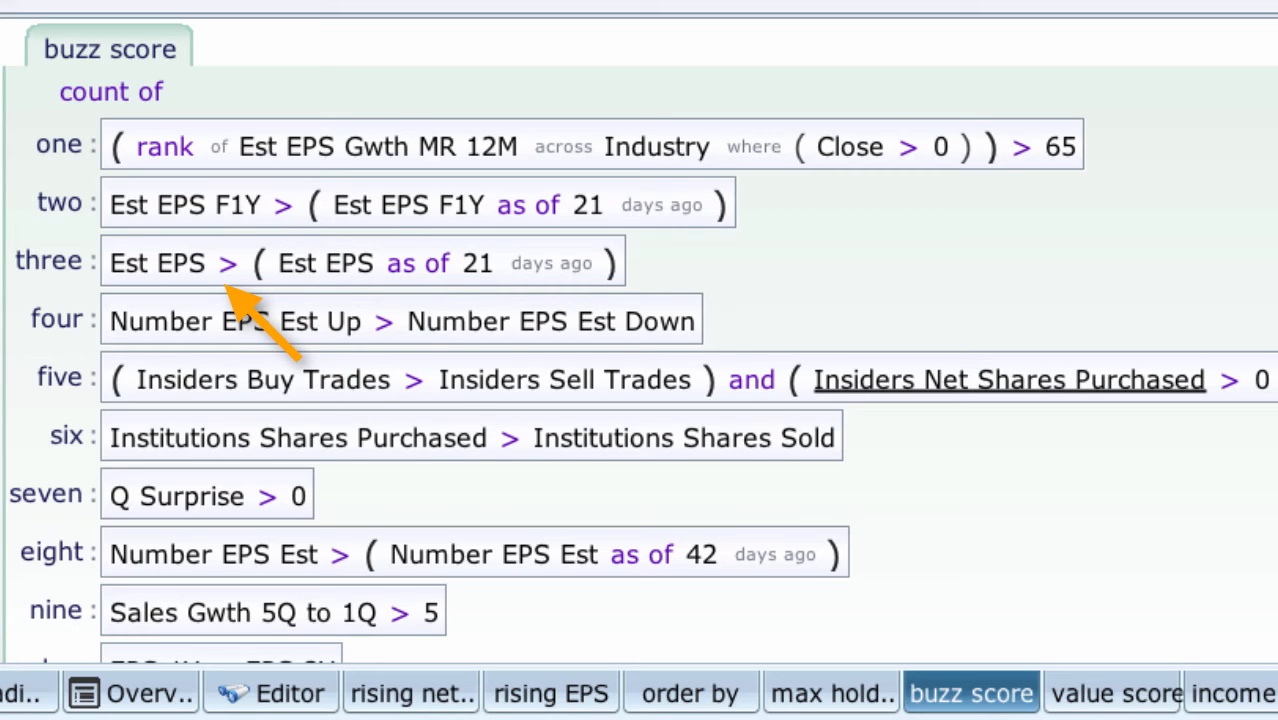
mouse_move(410, 340)
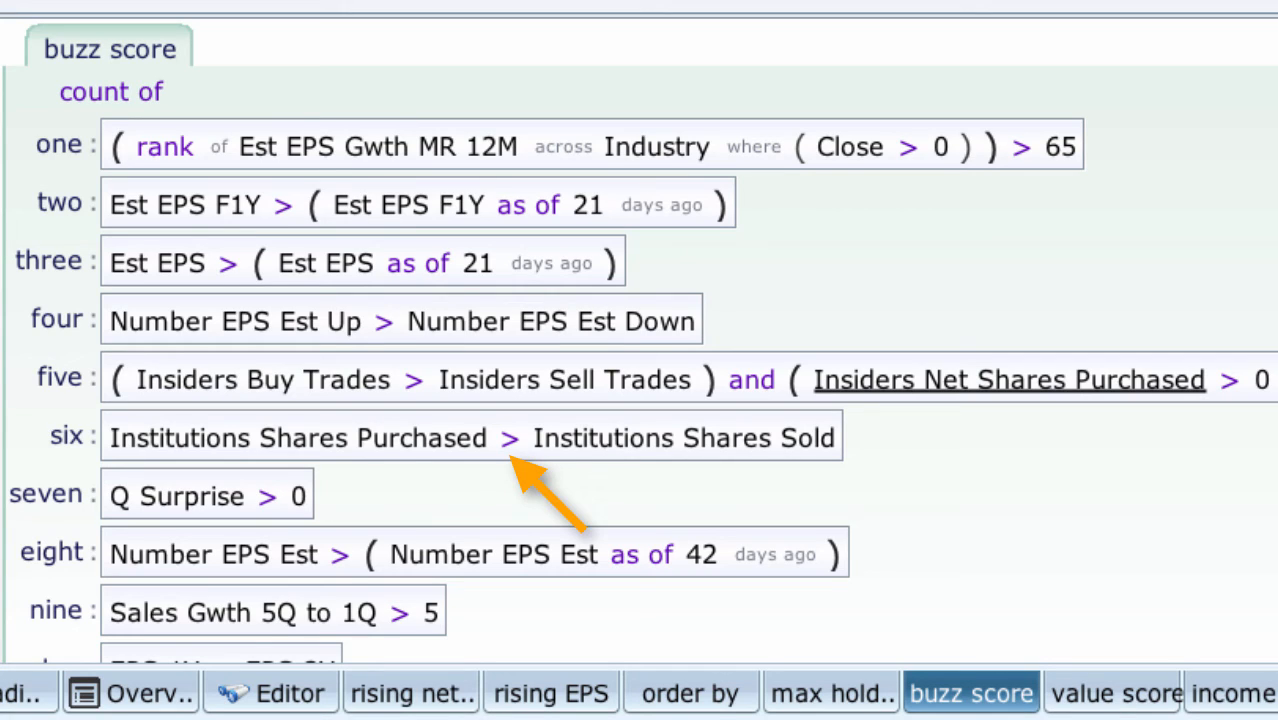
mouse_move(280, 540)
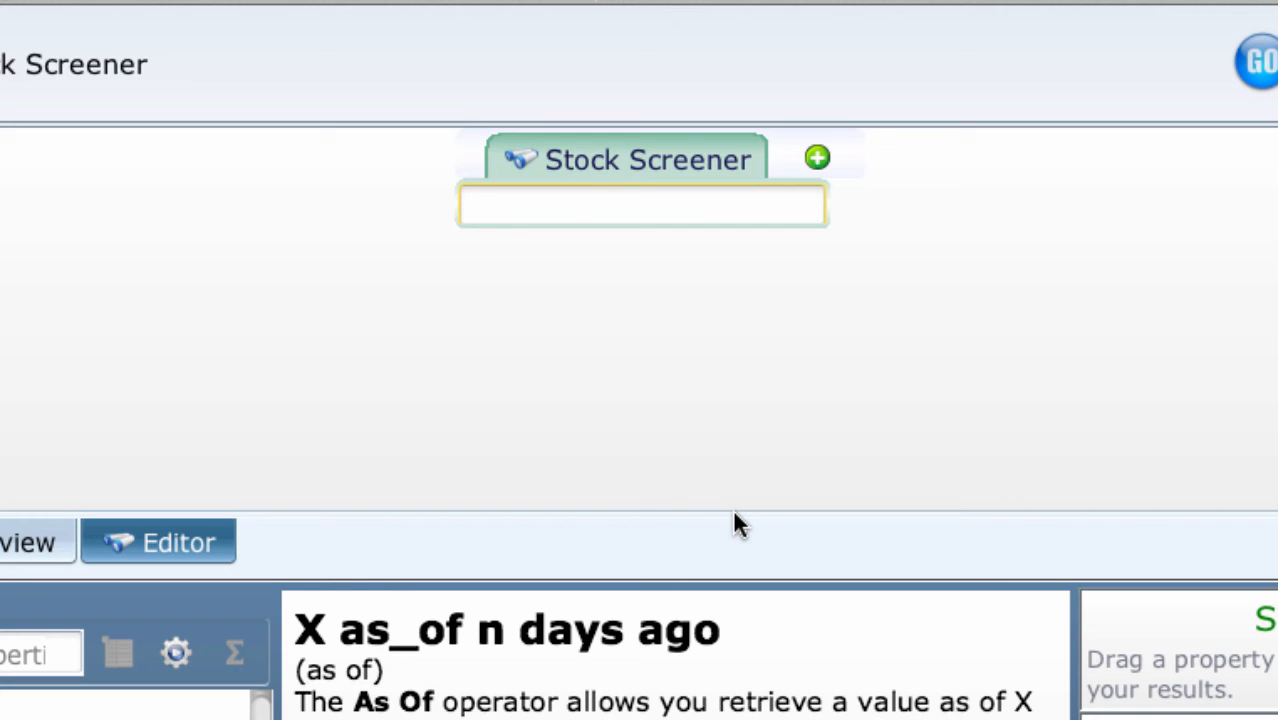
Step: Insert a trial P/E > term with 'p', then delete it
text(p)
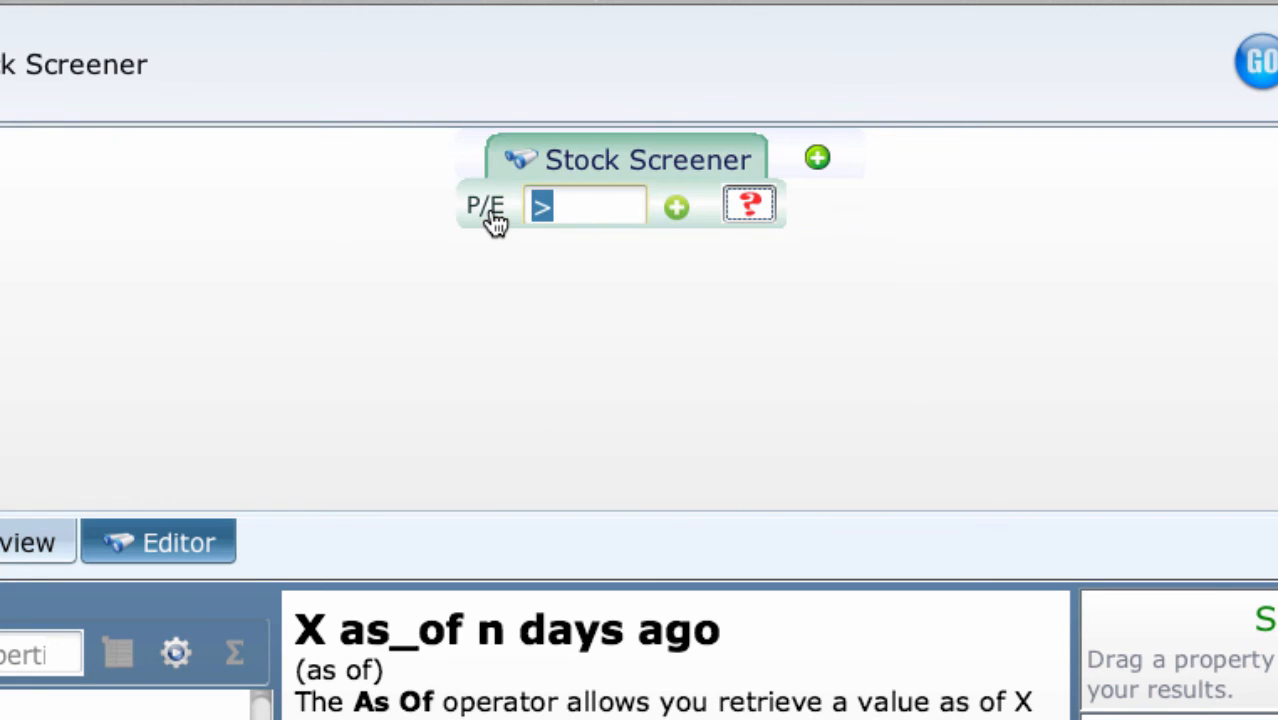
right_click(585, 206)
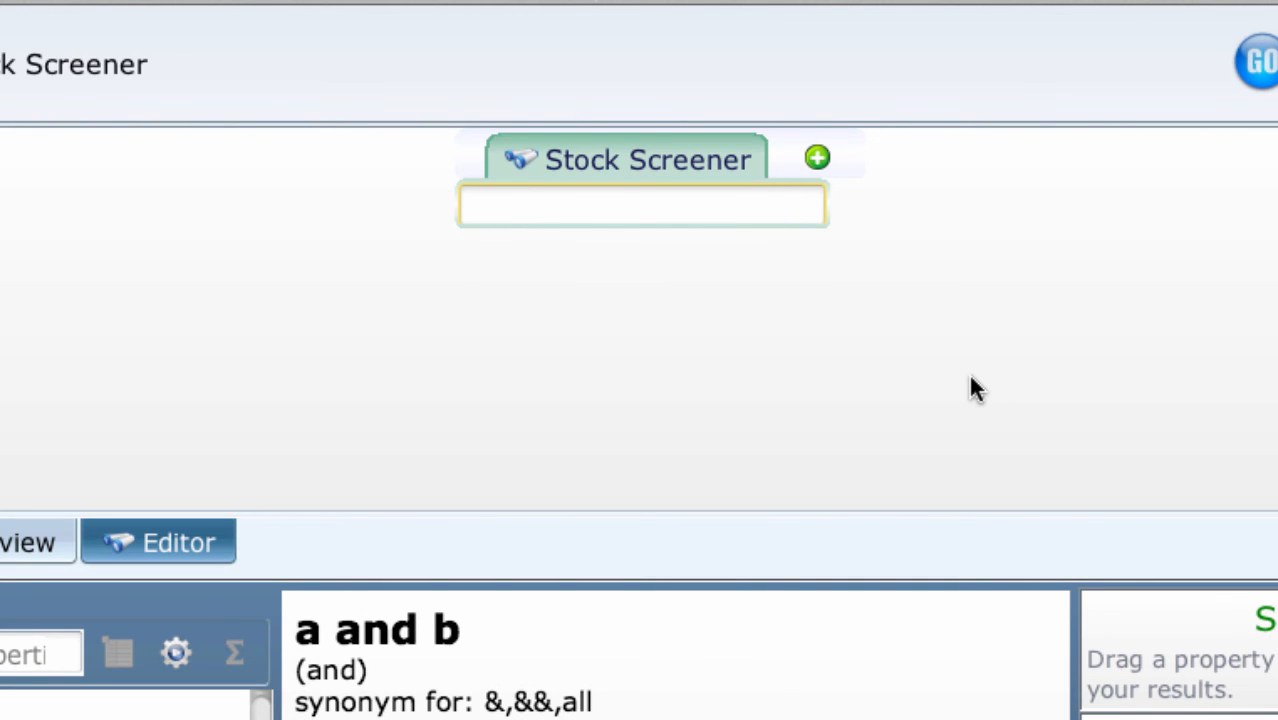
Step: Build the comparison 5 < P/E using x < y and 'Pe' autocomplete
text(<)
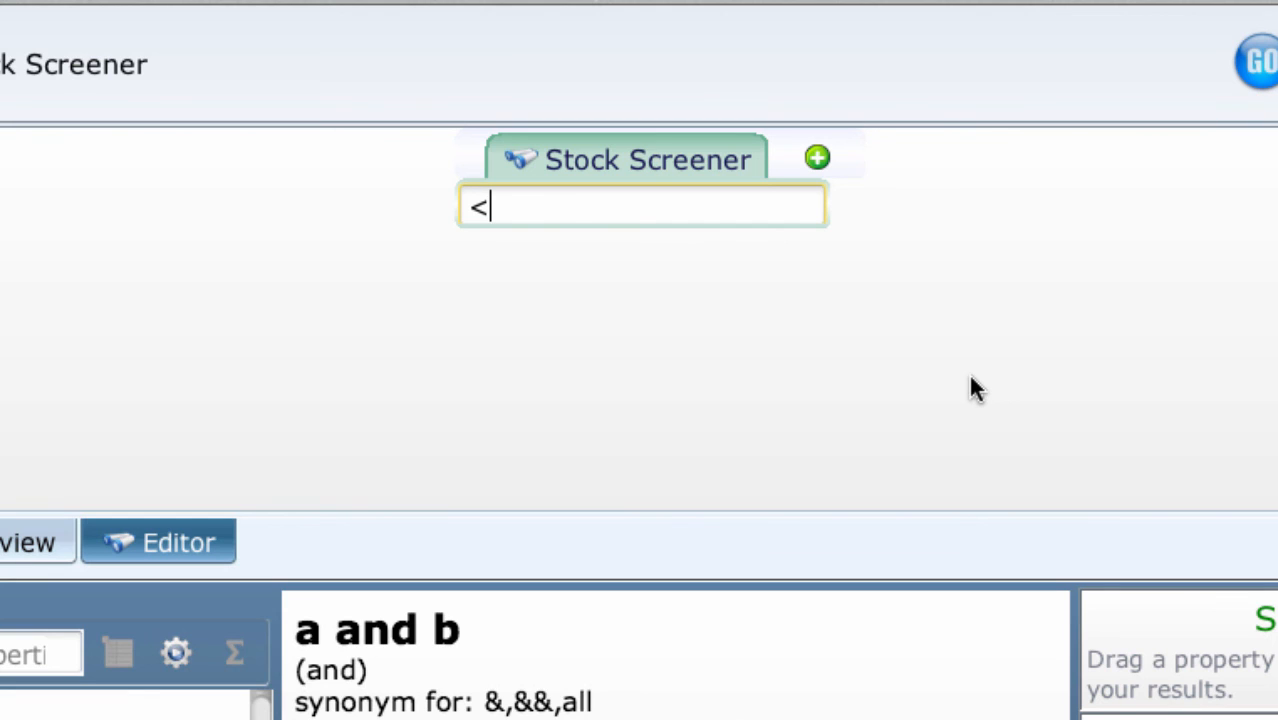
text(<)
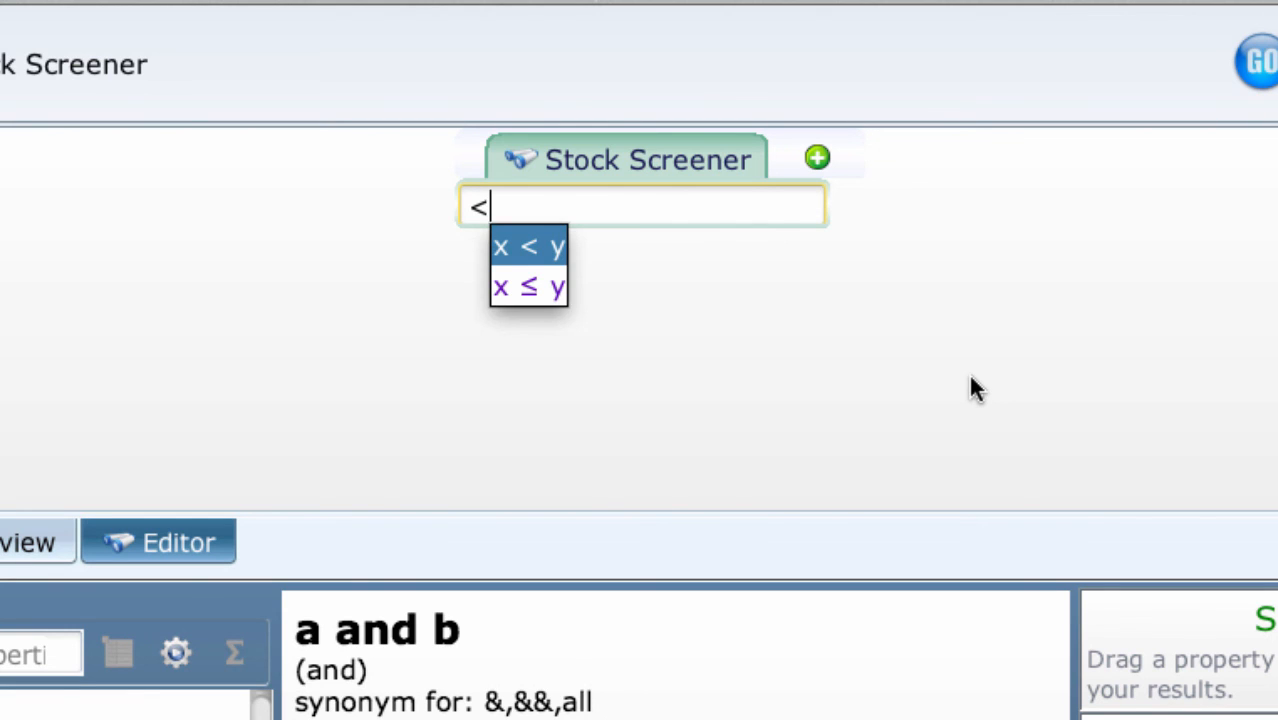
click(529, 247)
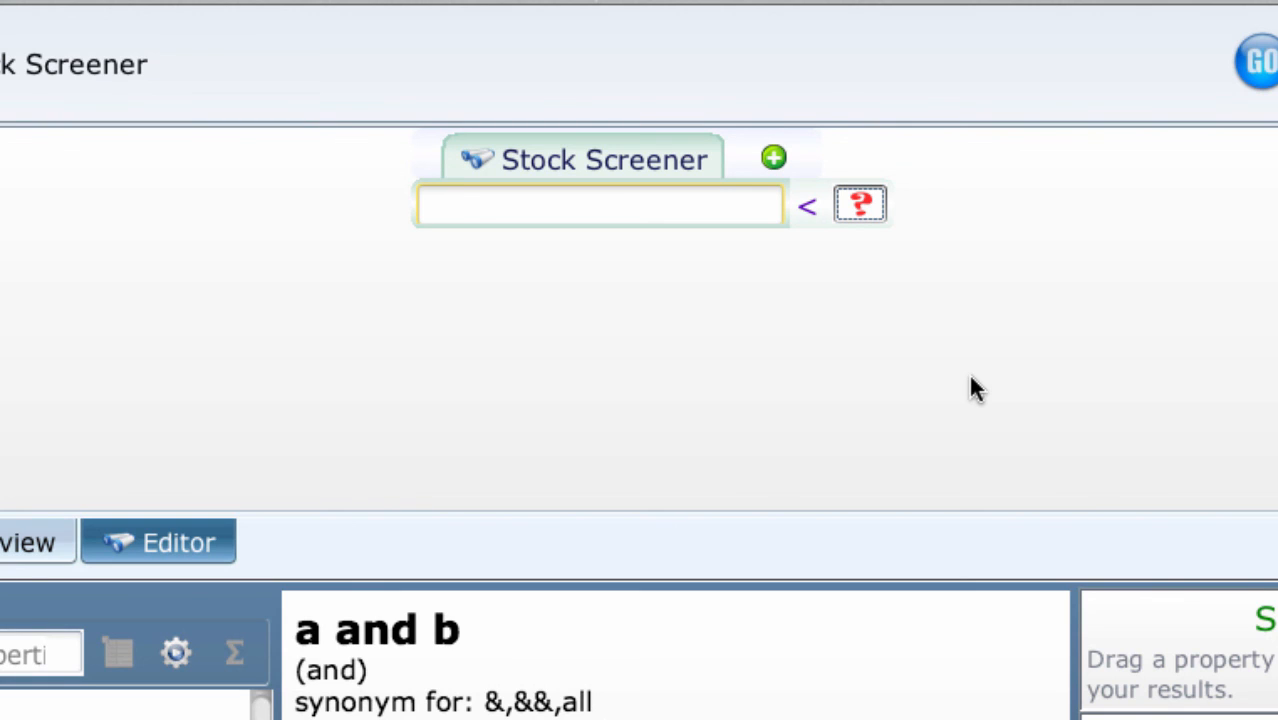
text(5)
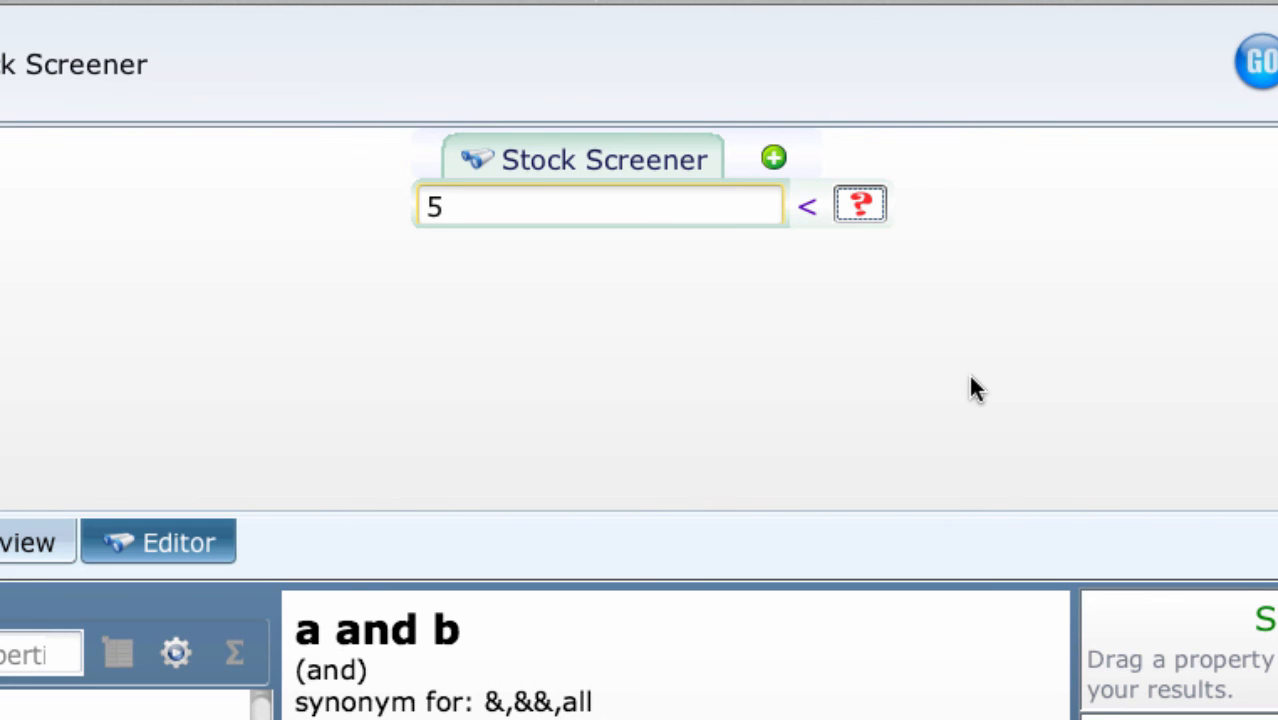
text(Pe)
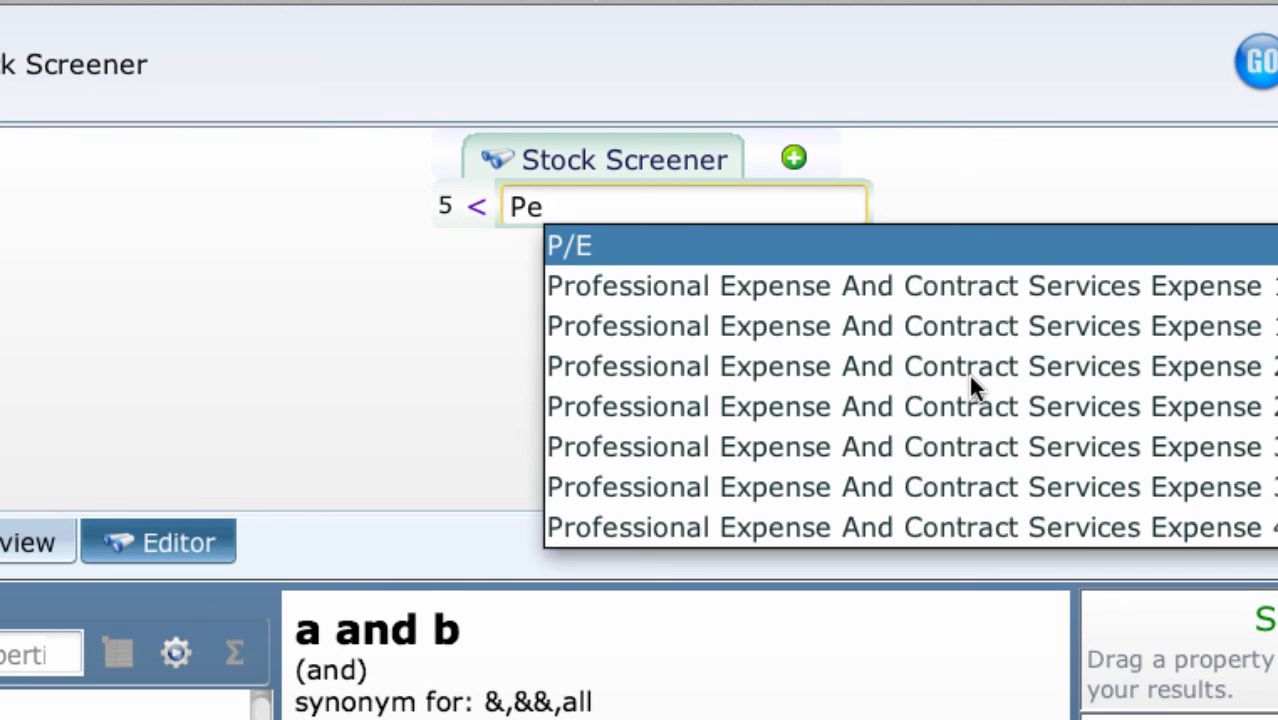
click(568, 245)
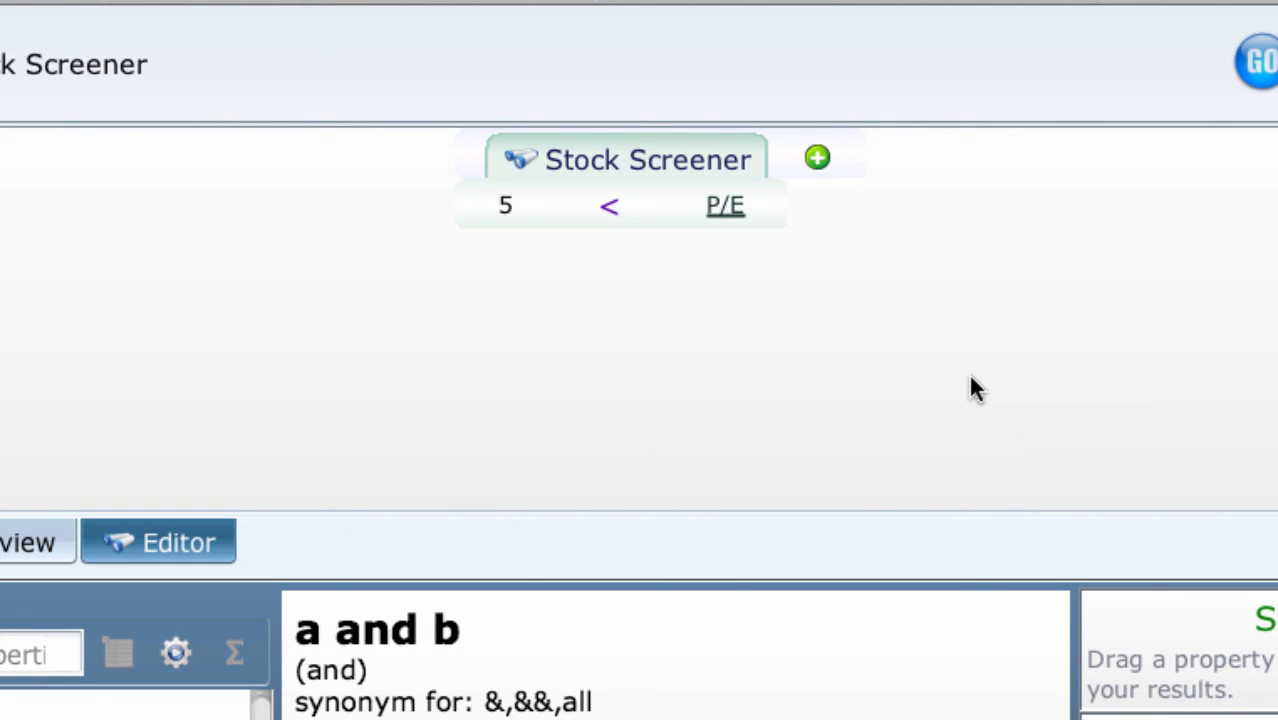
mouse_move(609, 207)
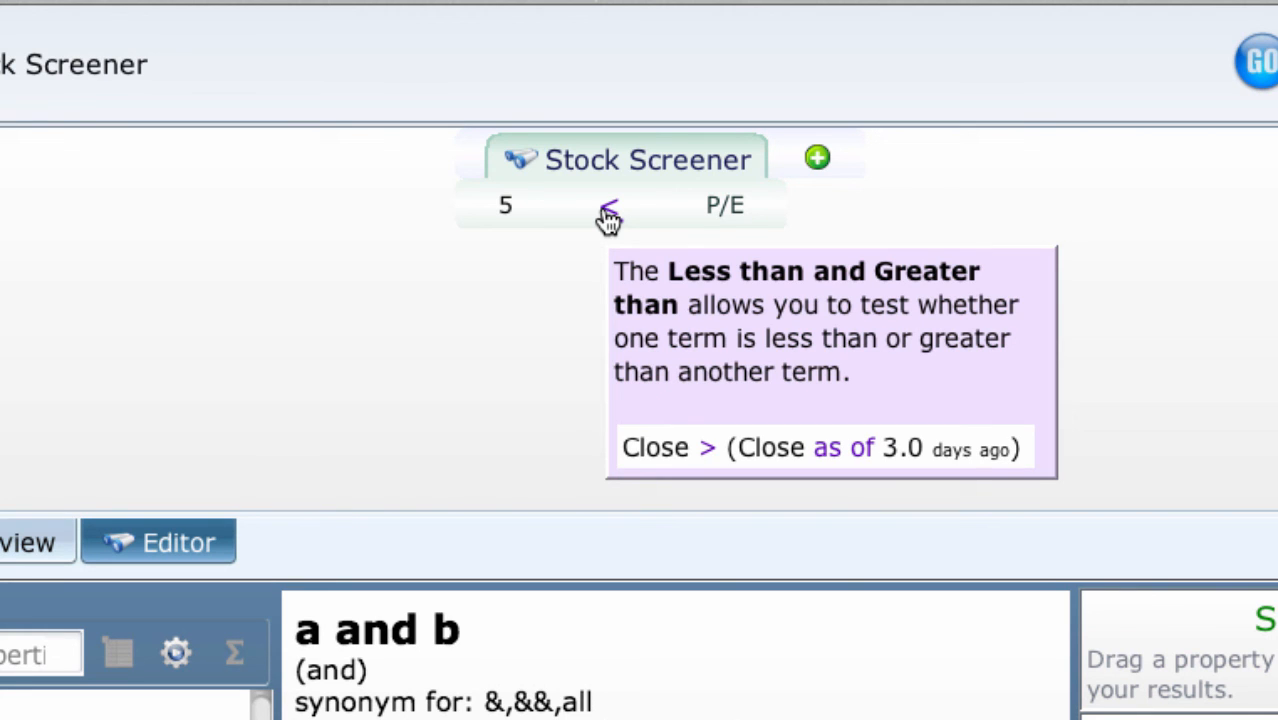
Step: Chain a second less-than after P/E and enter 20 as the upper bound
click(610, 205)
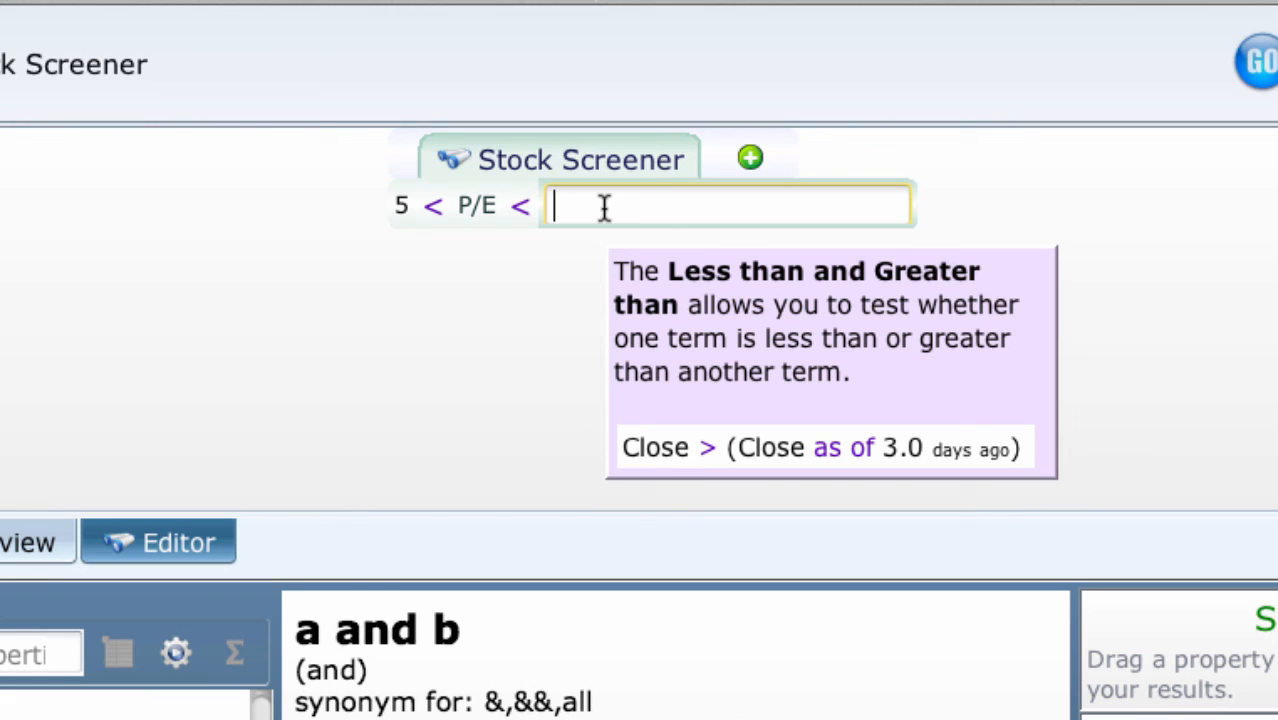
text(2)
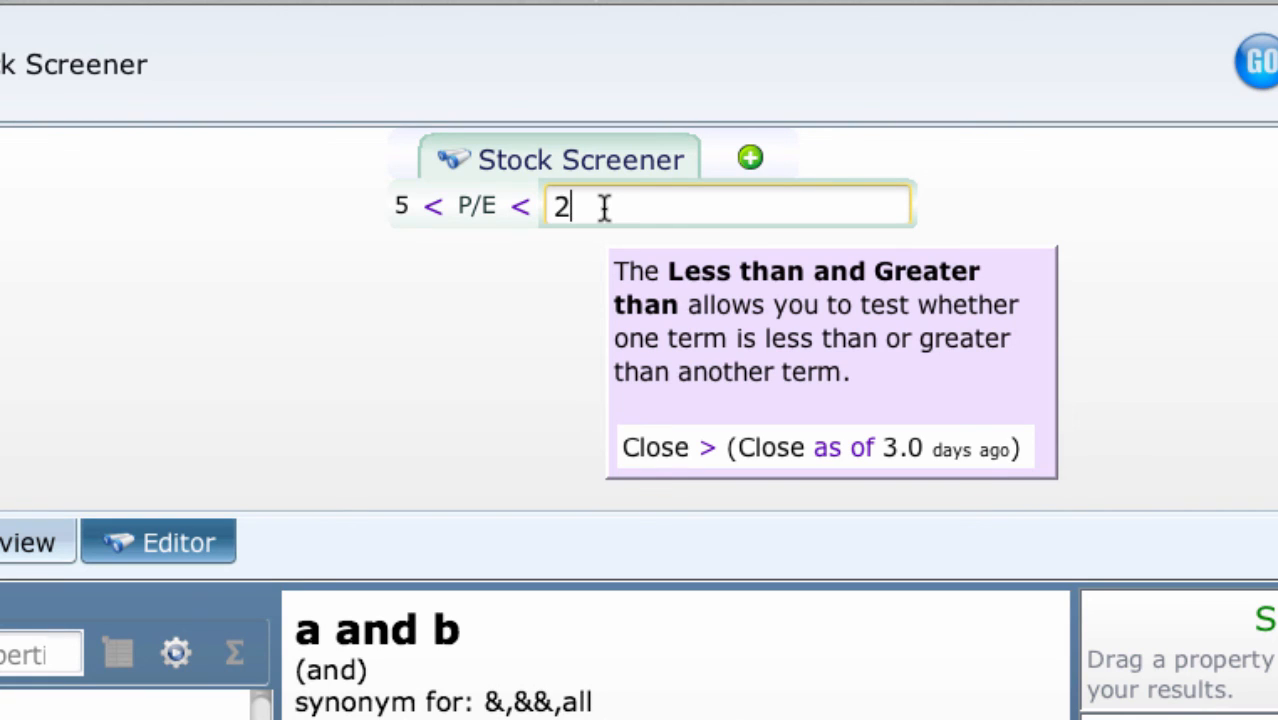
text(0)
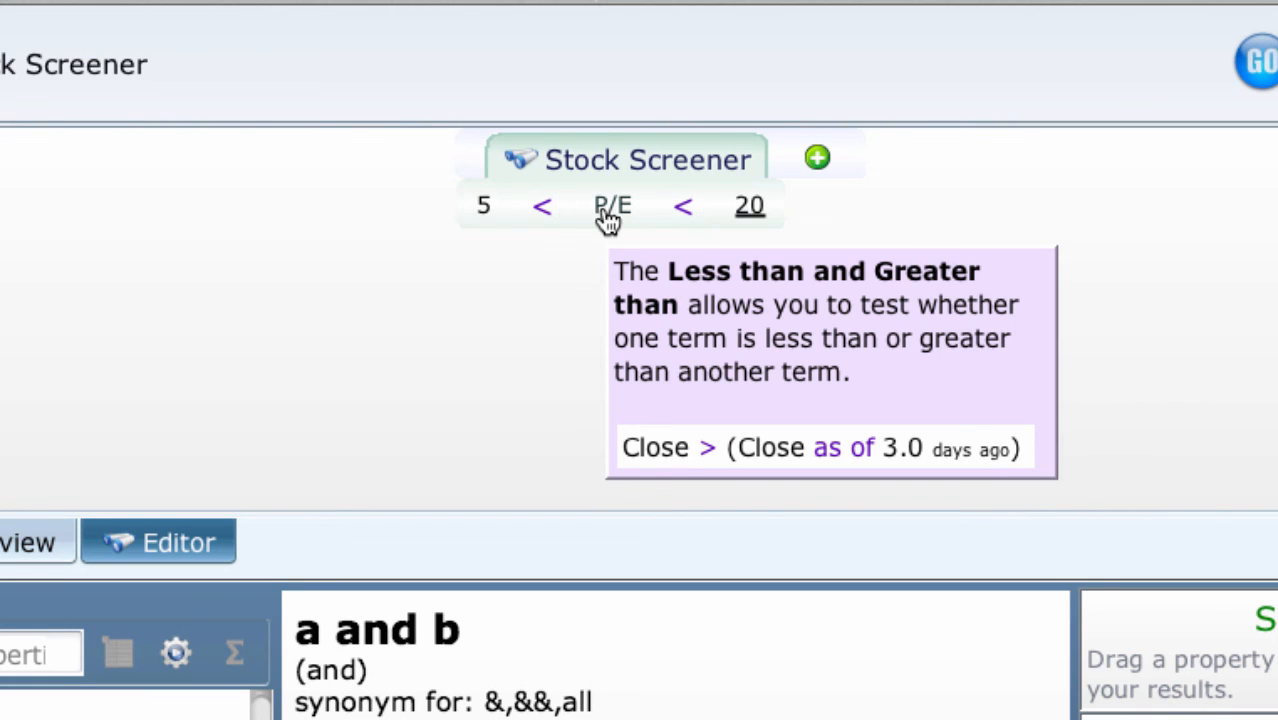
mouse_move(600, 300)
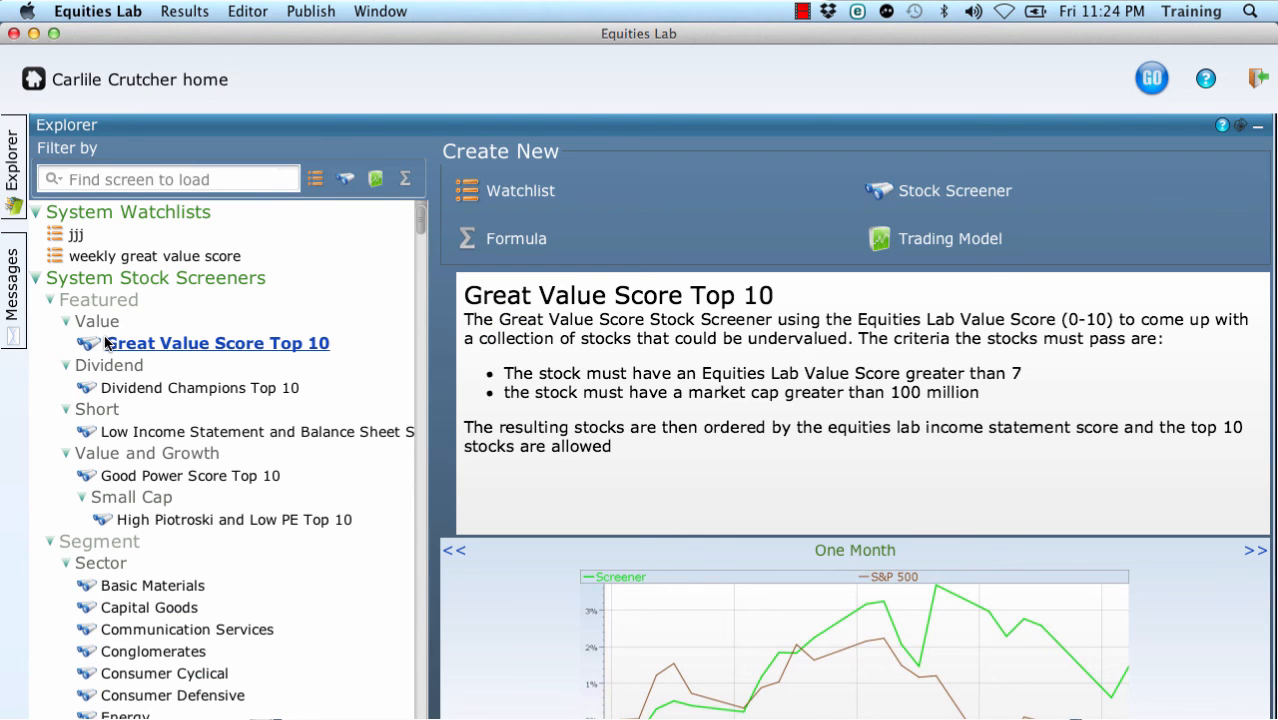
Step: Preview featured screeners: Dividend Champions, Short, Low Income Statement, Good Power Score, High Piotroski
click(226, 387)
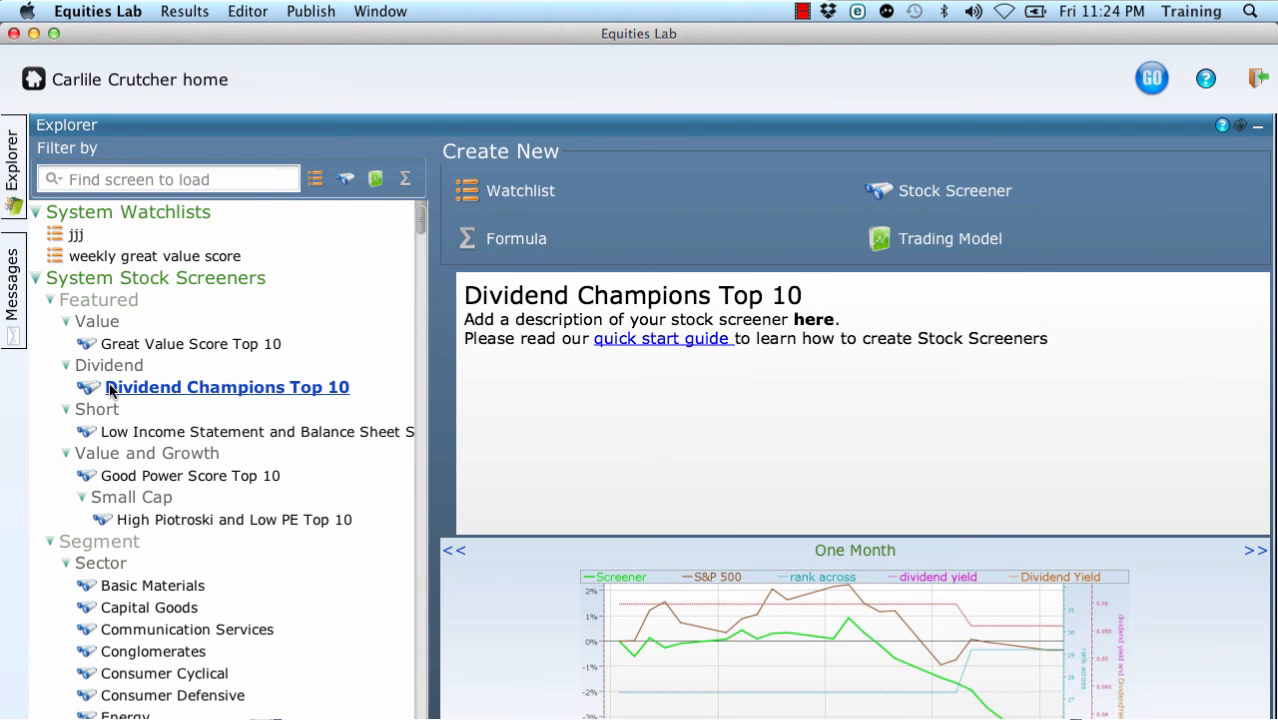
click(106, 409)
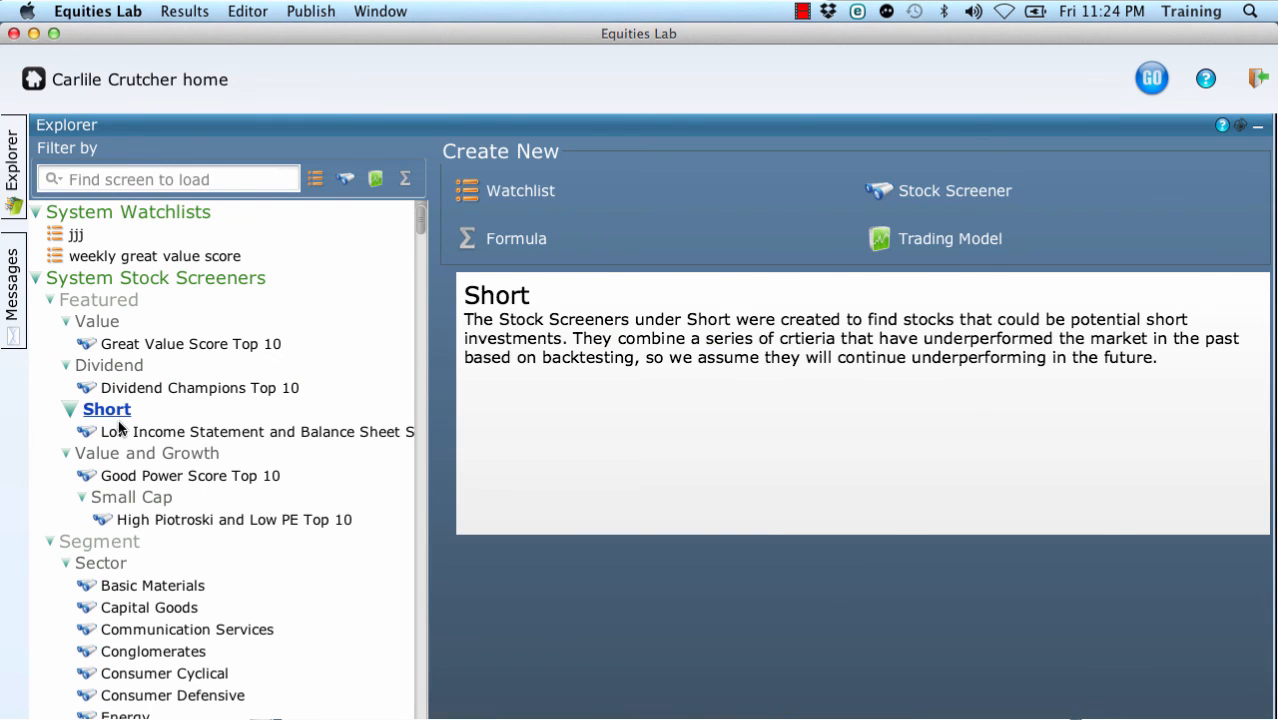
click(258, 431)
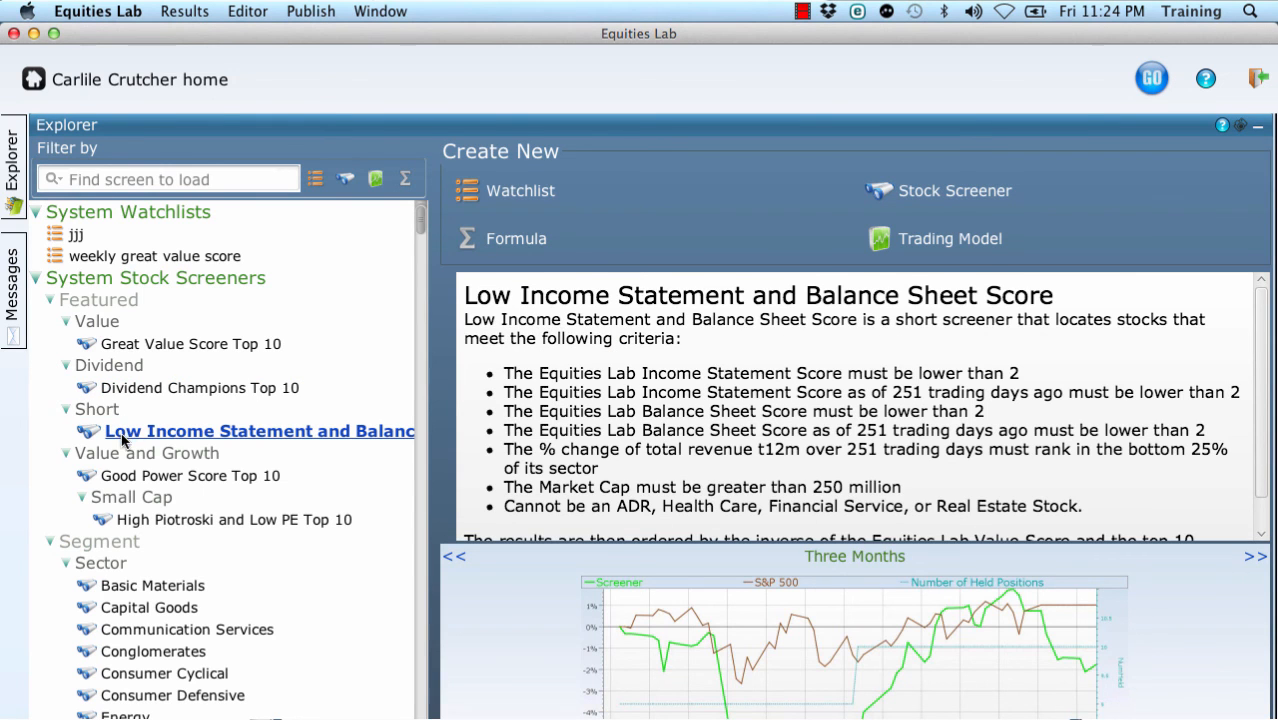
click(218, 475)
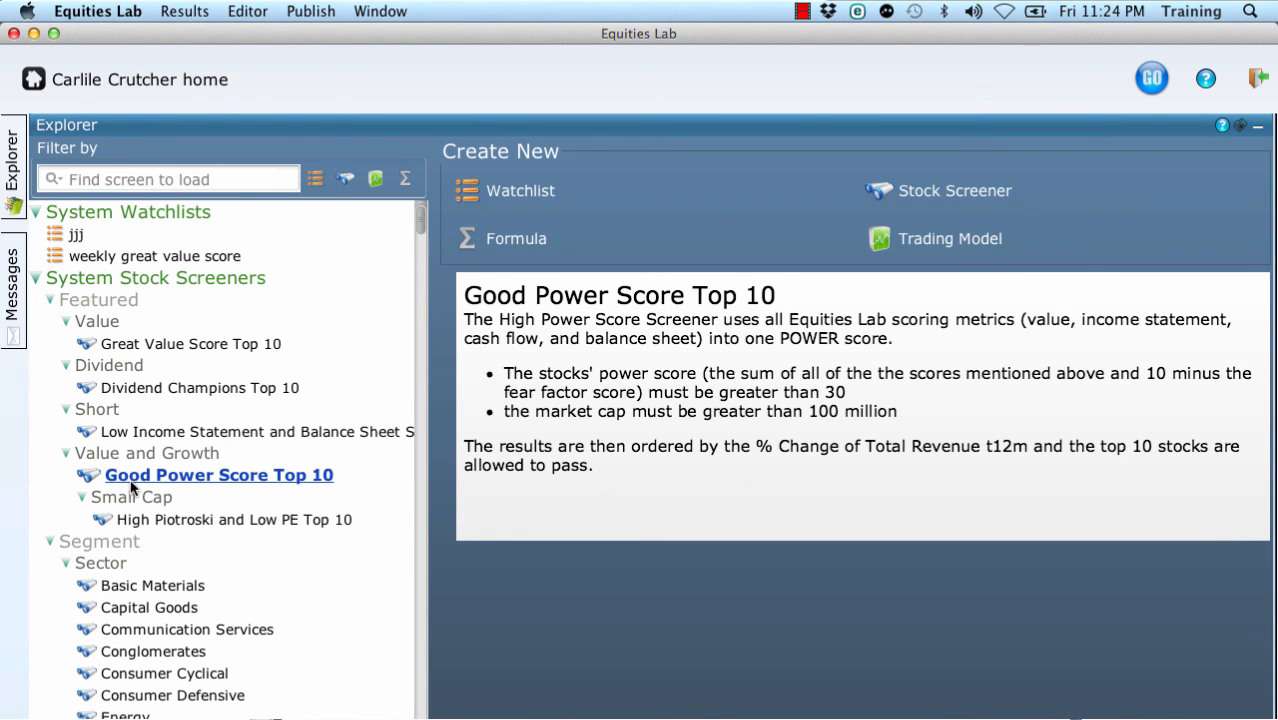
click(234, 519)
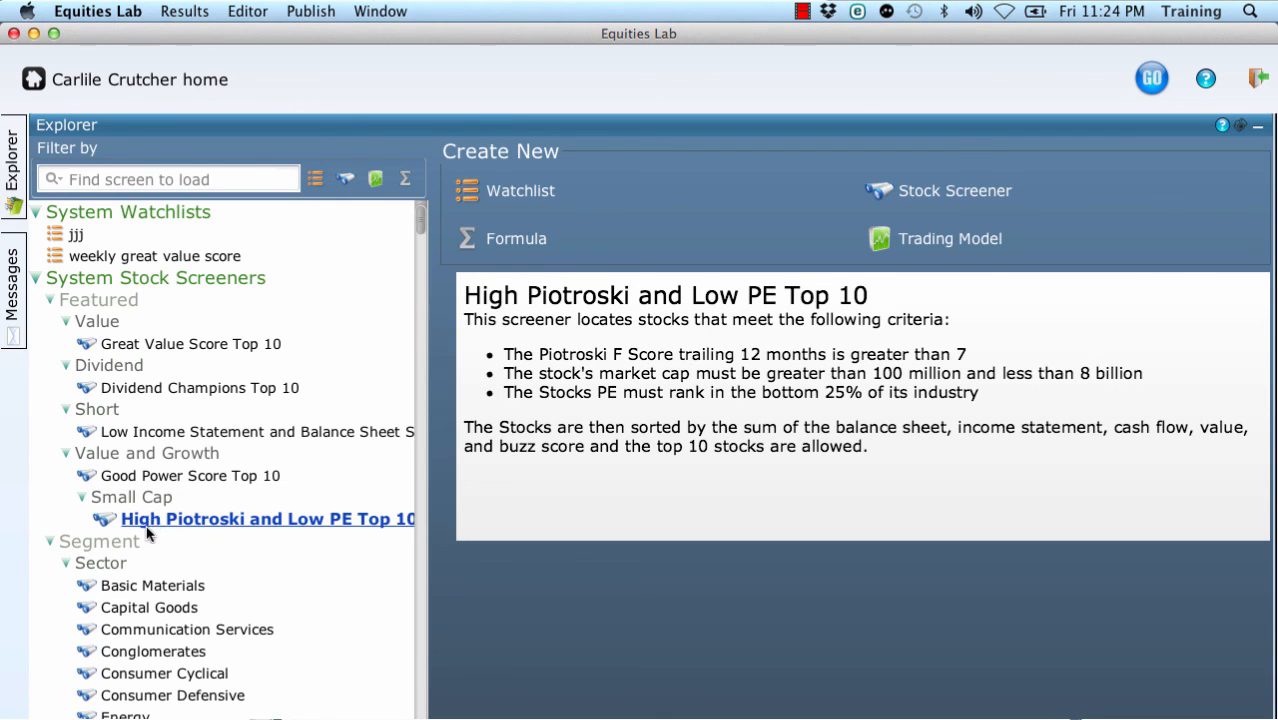
Step: Preview the Basic Materials, Capital Goods, Communication Services and Conglomerates sector screeners
click(171, 585)
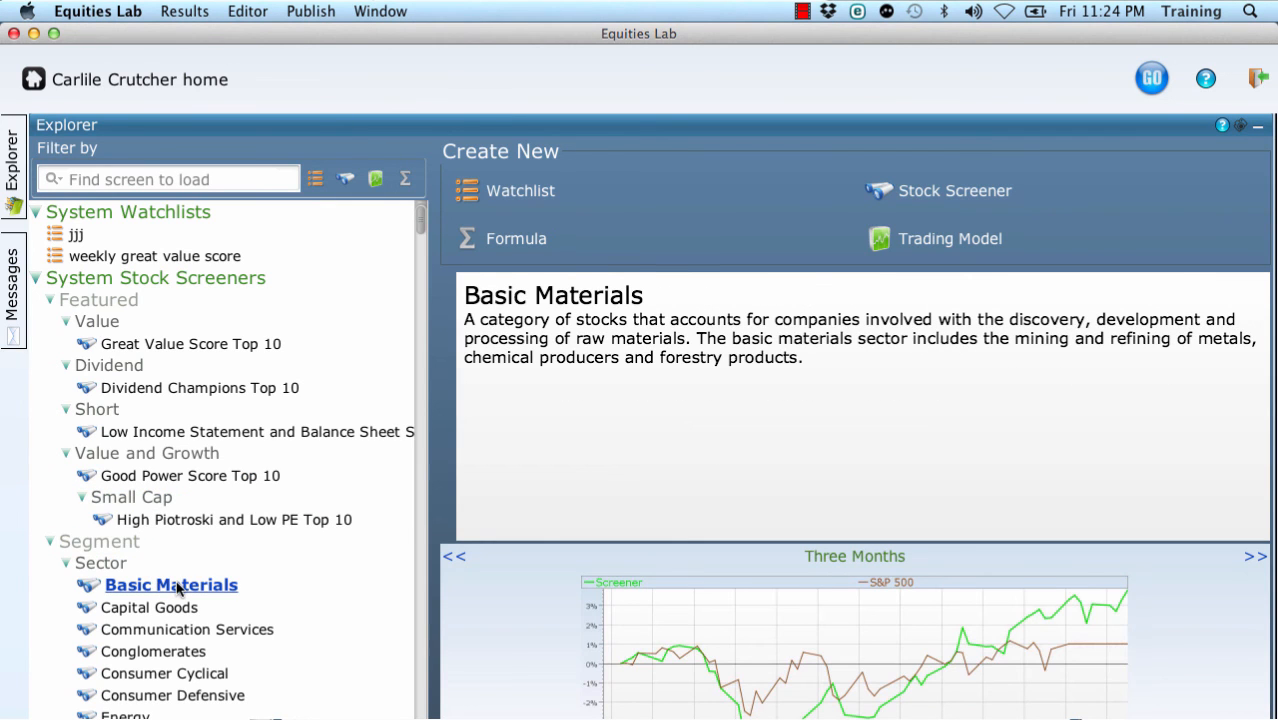
click(165, 607)
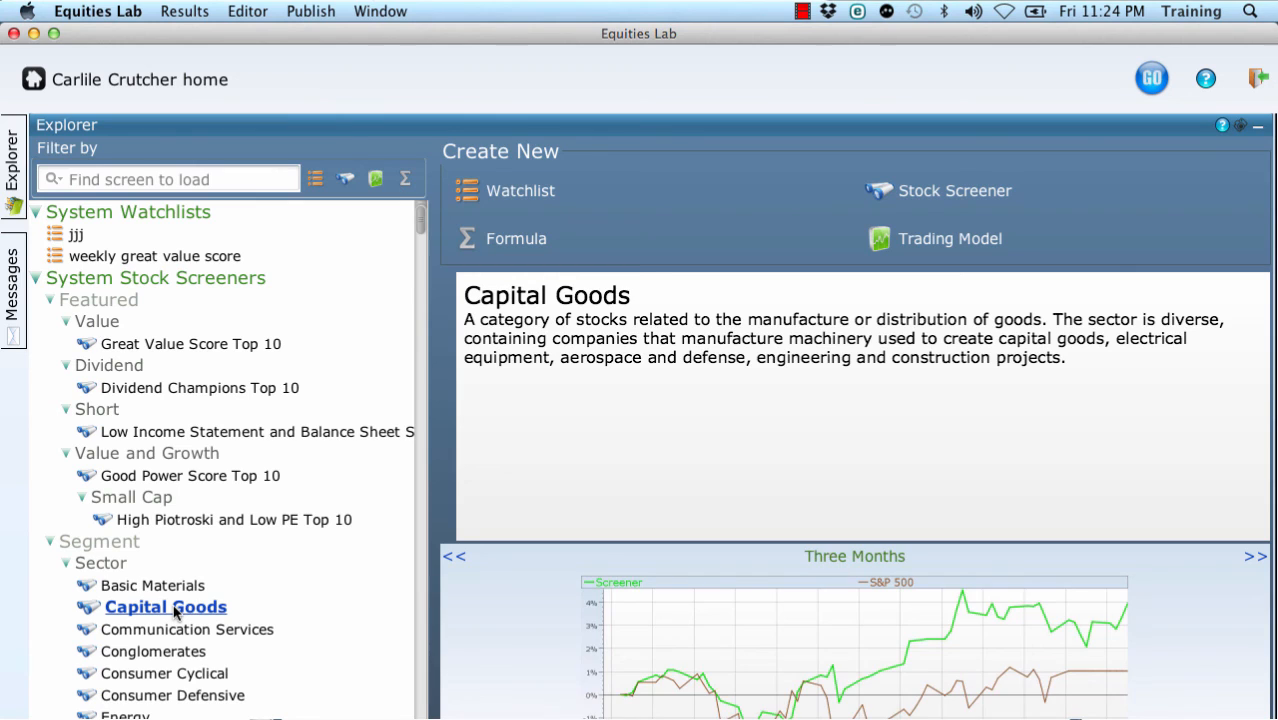
click(213, 628)
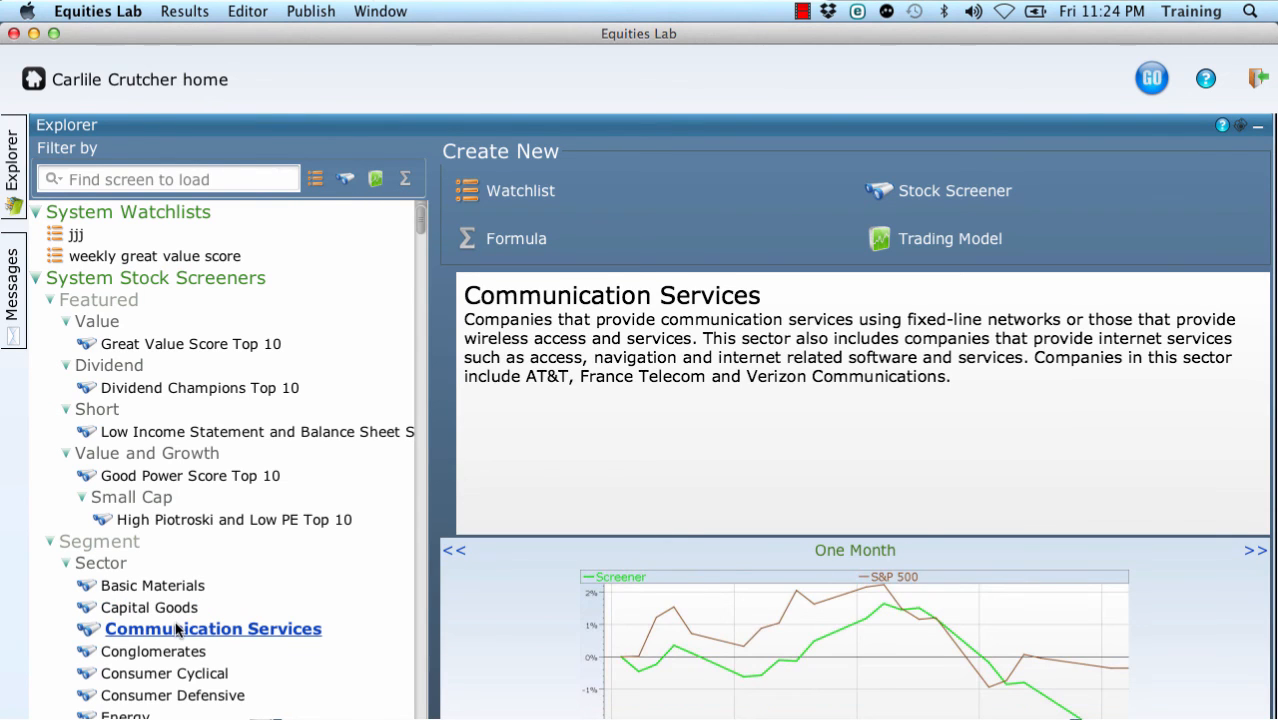
click(172, 651)
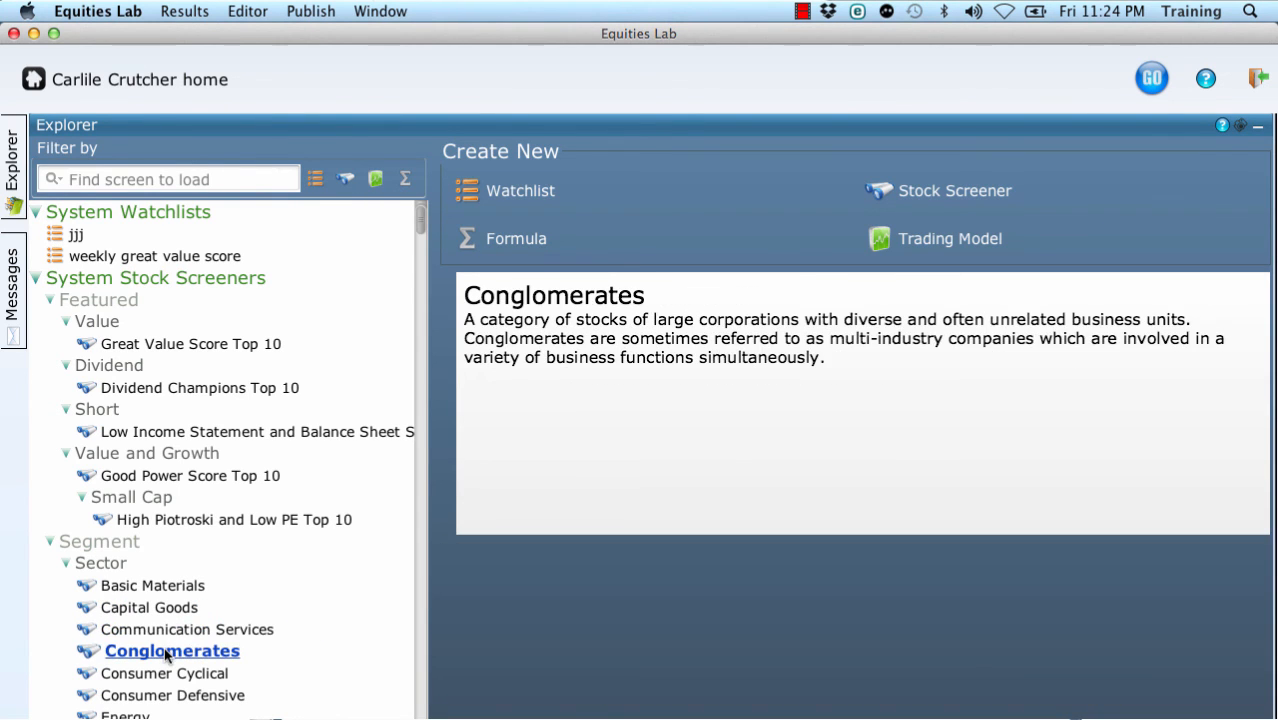